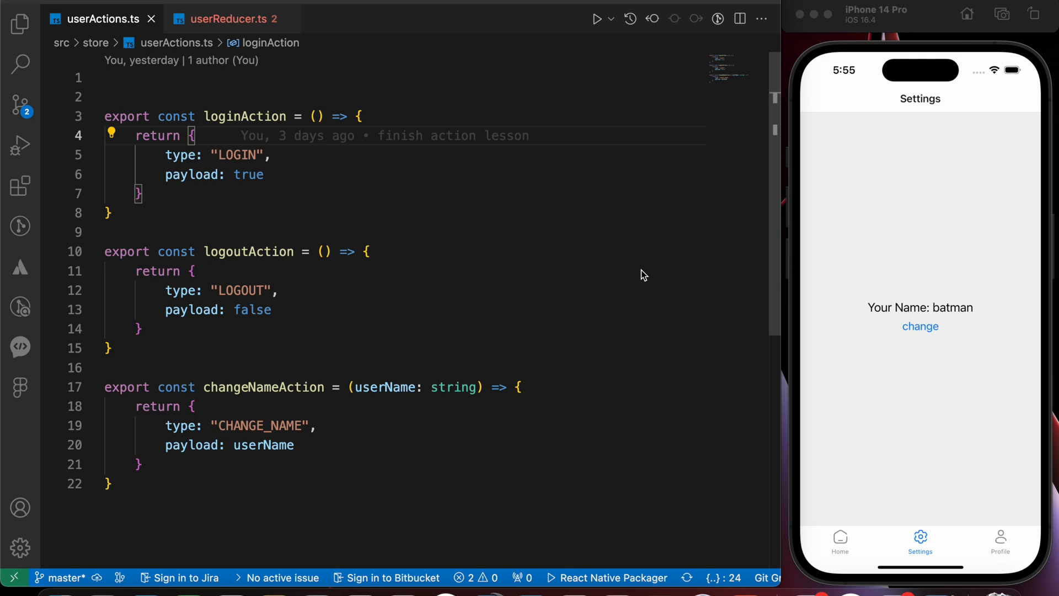
- Compare the LOGIN action type between actions and reducer, testing the misspelled login in the simulator
click(249, 175)
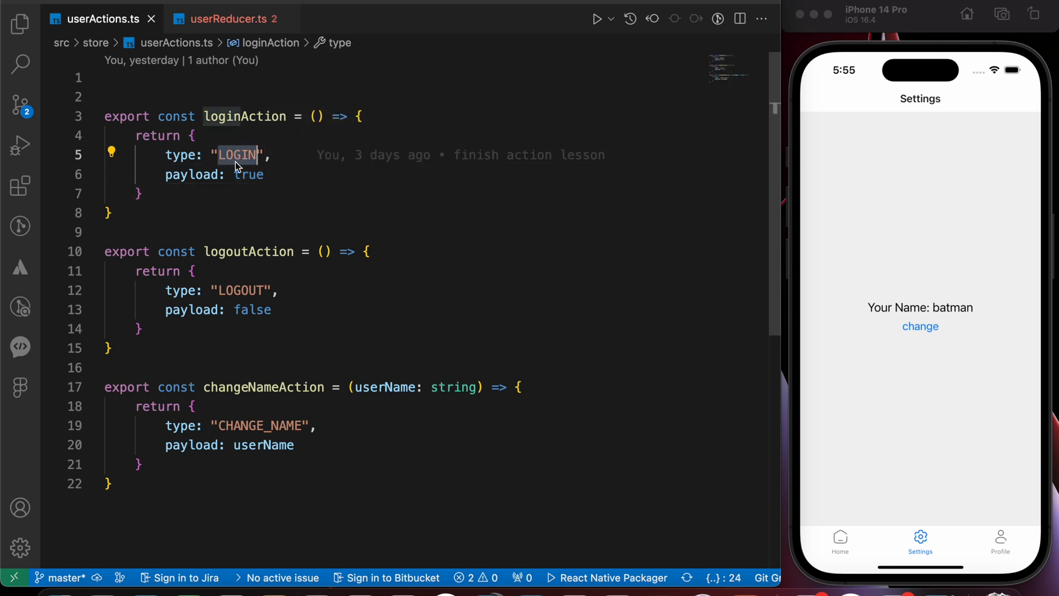
click(220, 19)
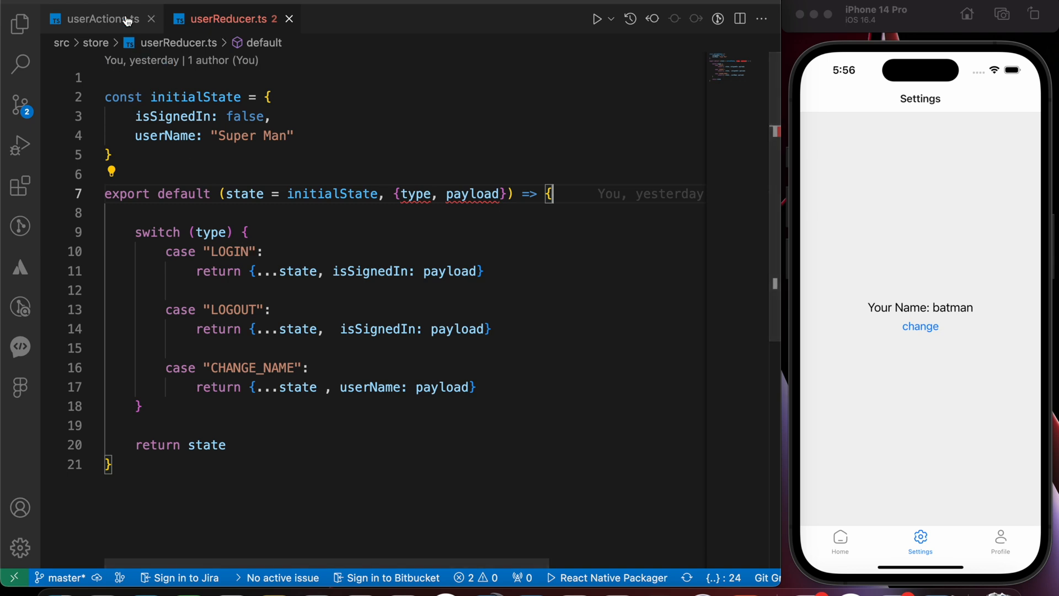
click(100, 19)
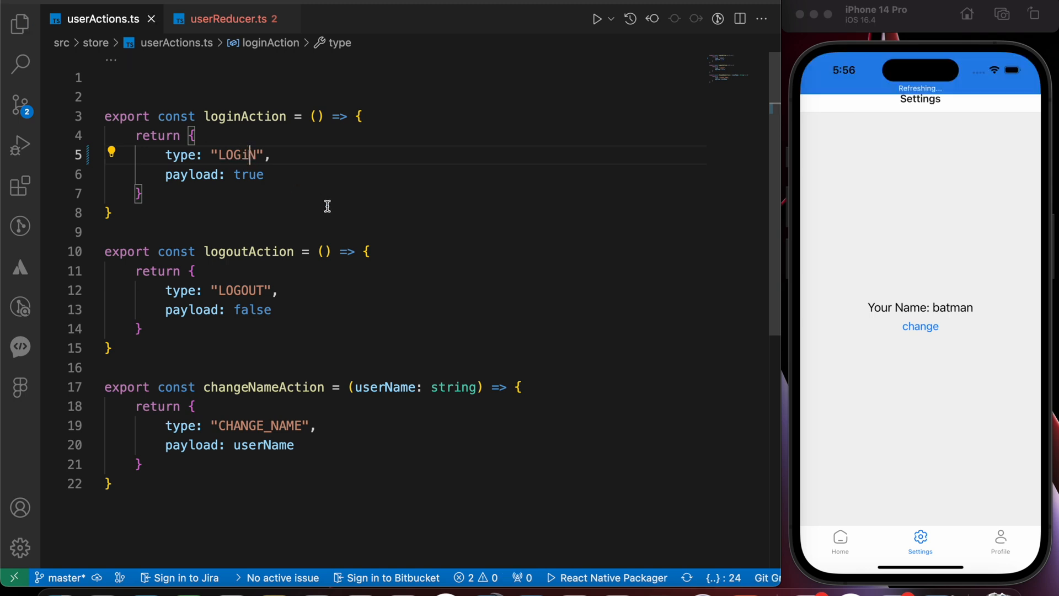
click(1000, 541)
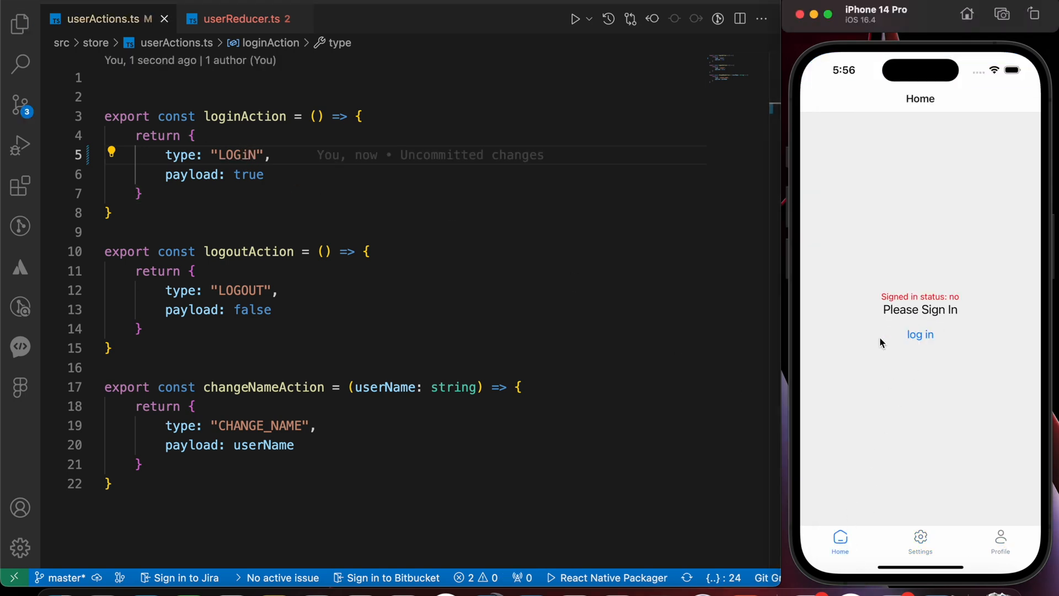
click(919, 334)
text(I)
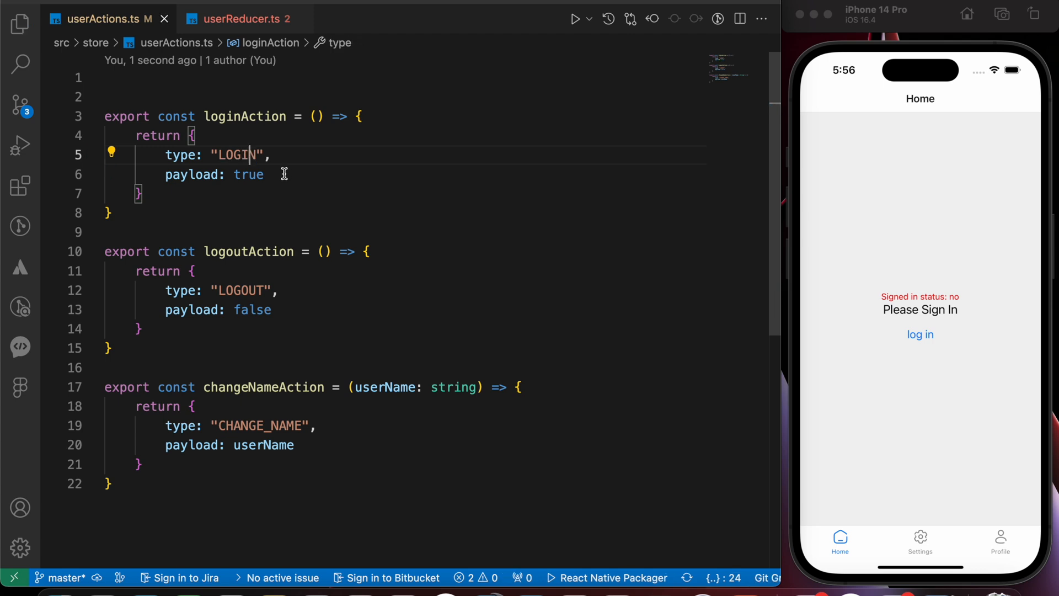
click(235, 19)
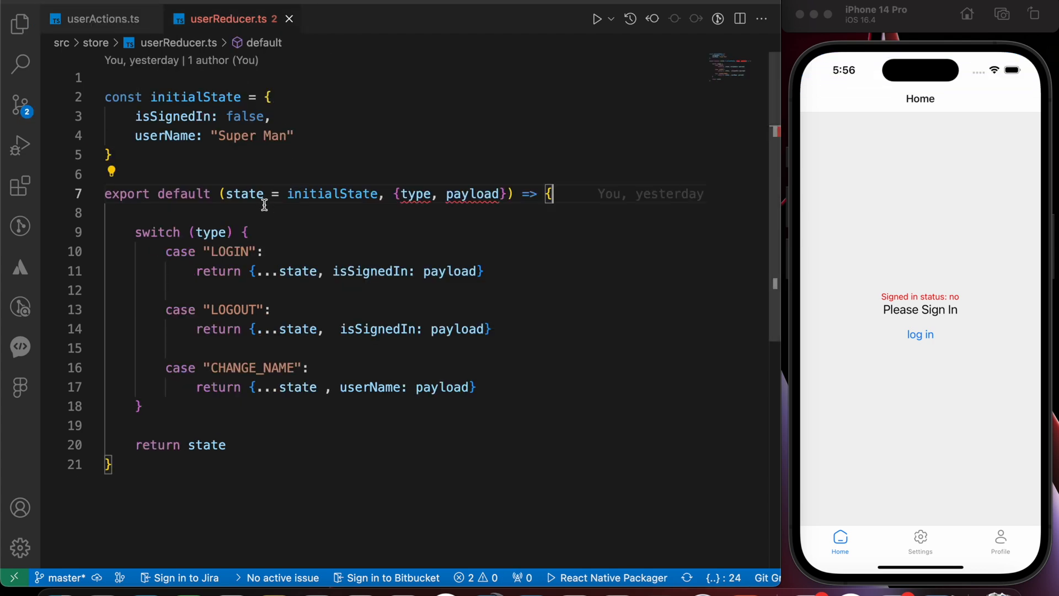
click(102, 19)
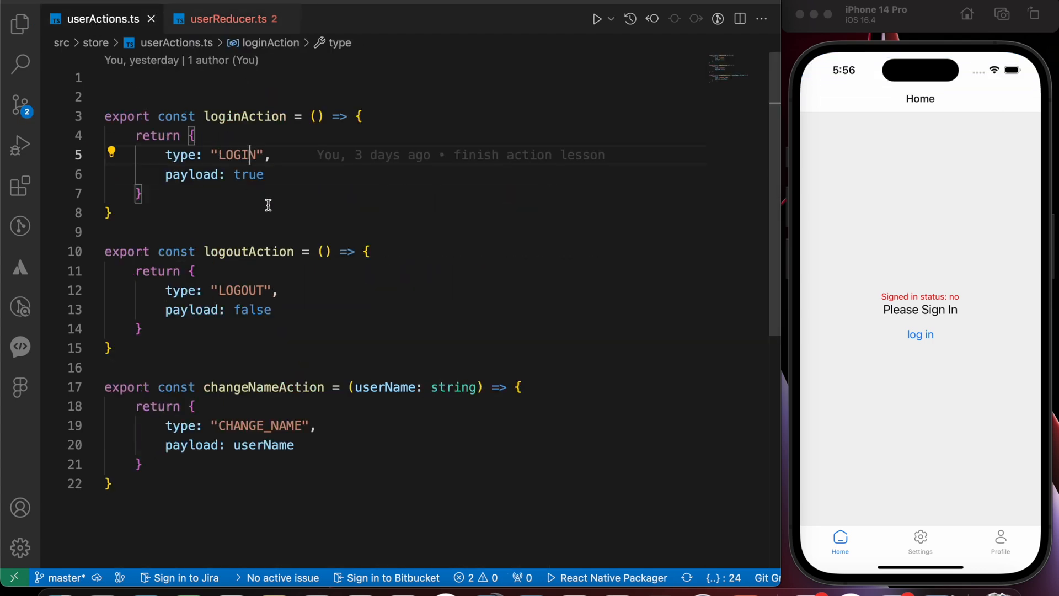
click(919, 333)
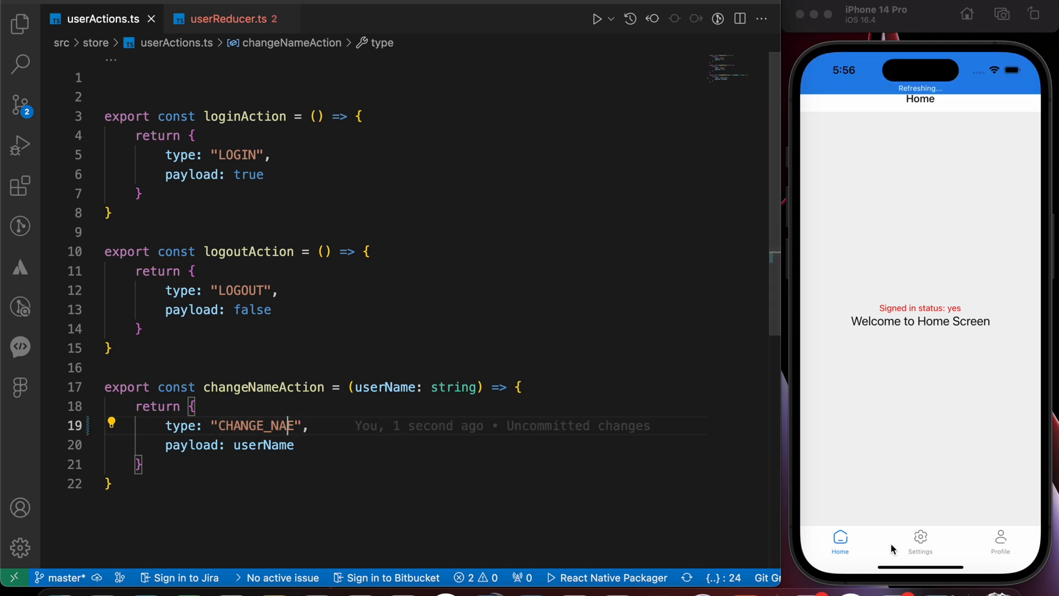
click(919, 540)
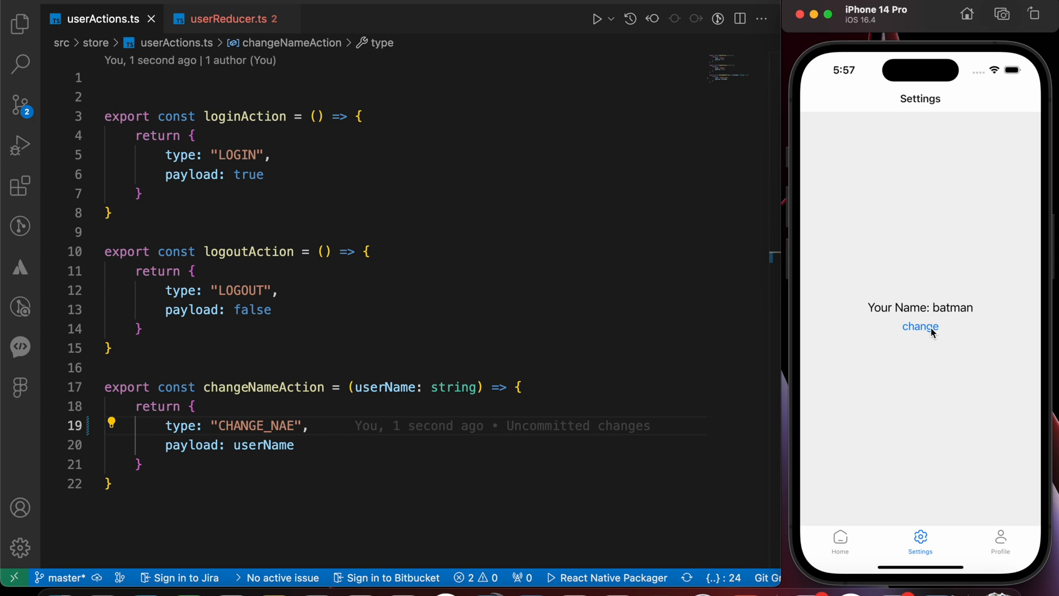
mouse_move(331, 430)
text(M)
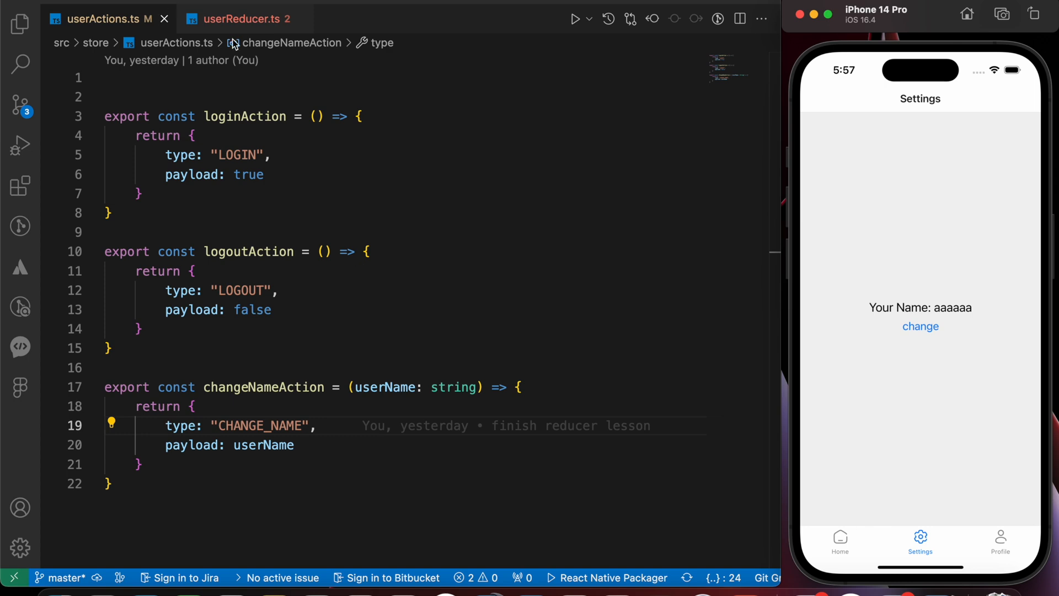
click(232, 19)
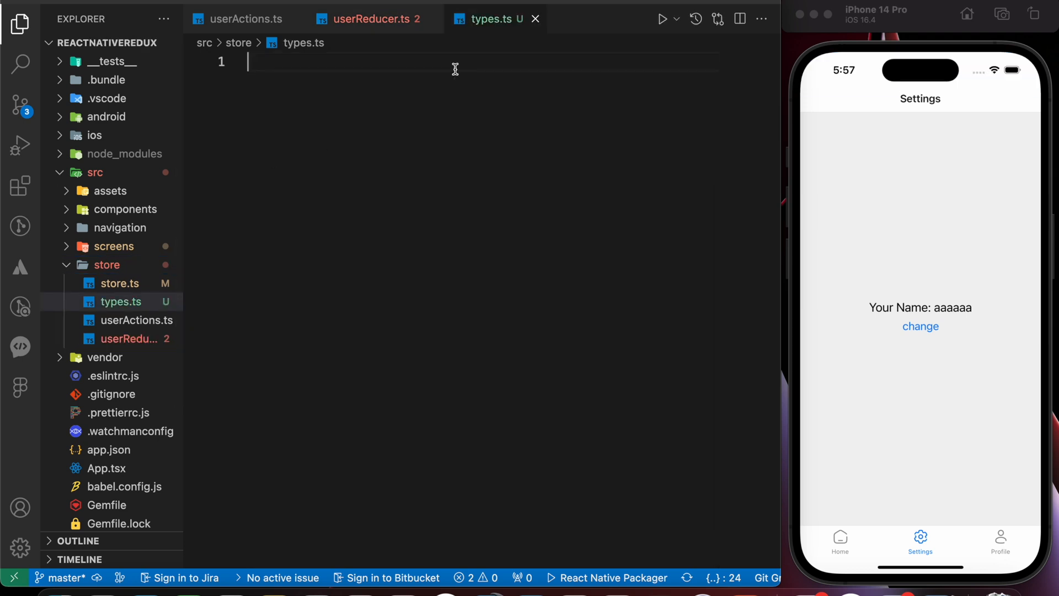
- In src/store/types.ts export LOGIN, LOGOUT and CHANGE_NAME string constants matching the existing action types
text(export const)
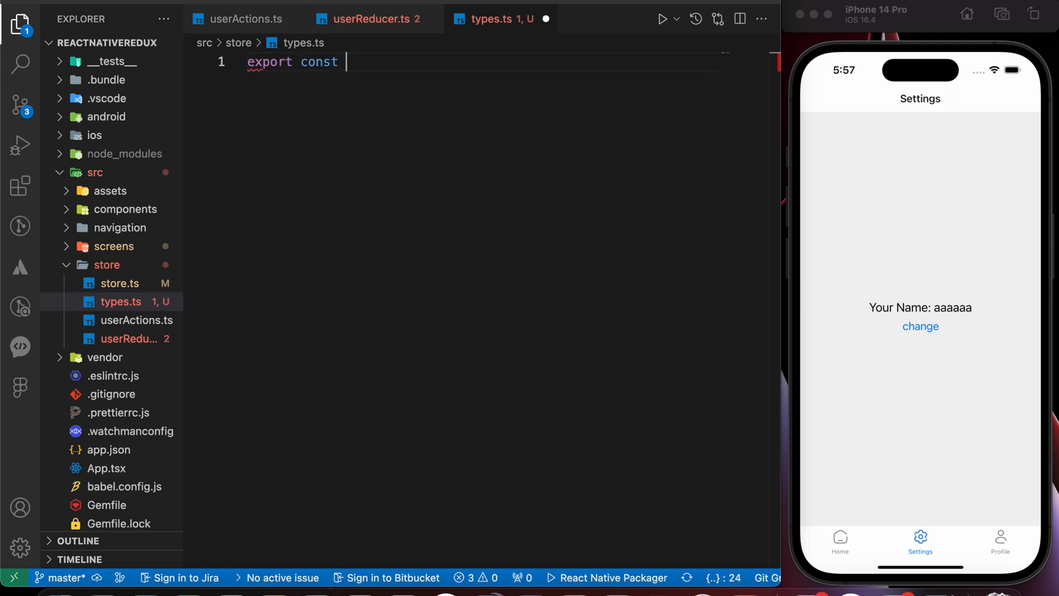
text(LOGIN -)
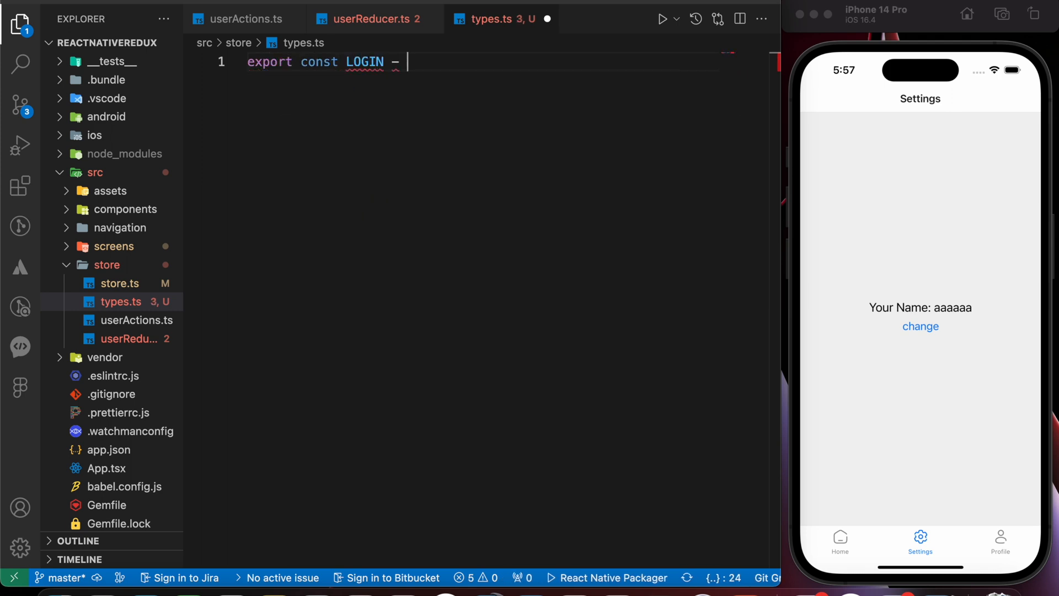
text(= "")
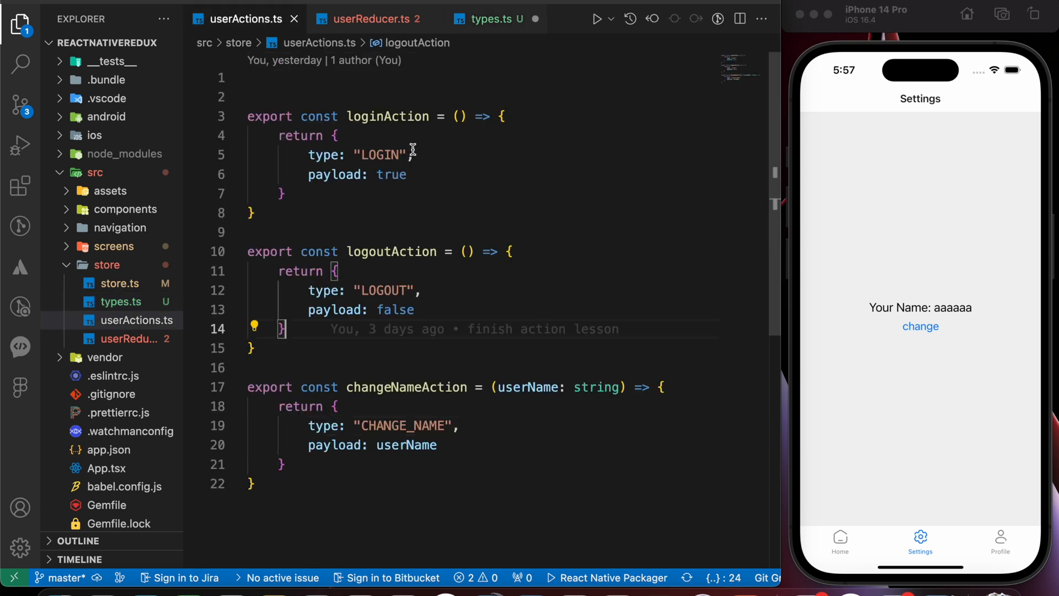
click(495, 19)
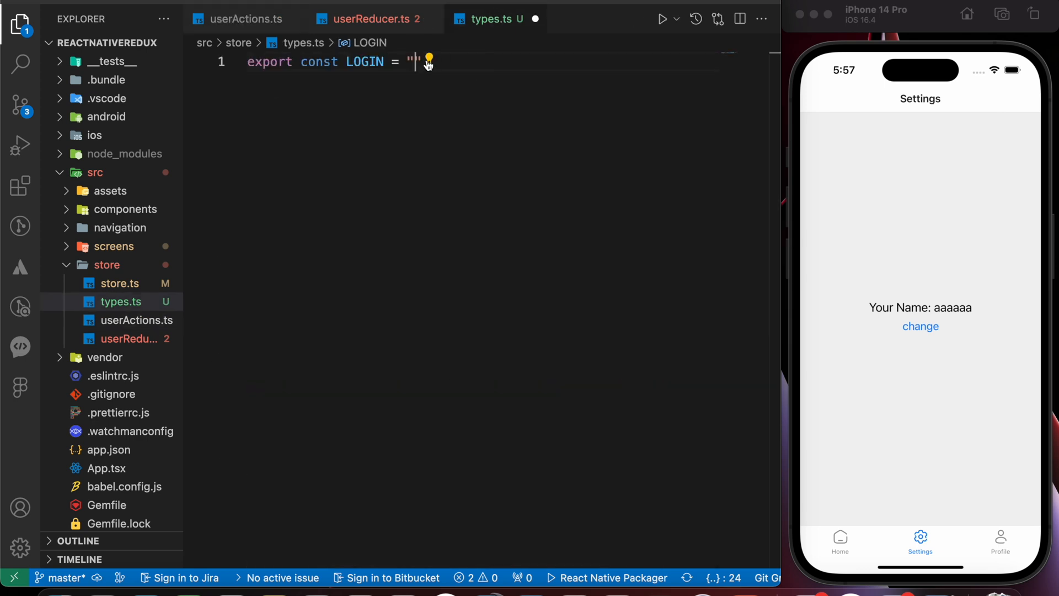
text(LOGIN)
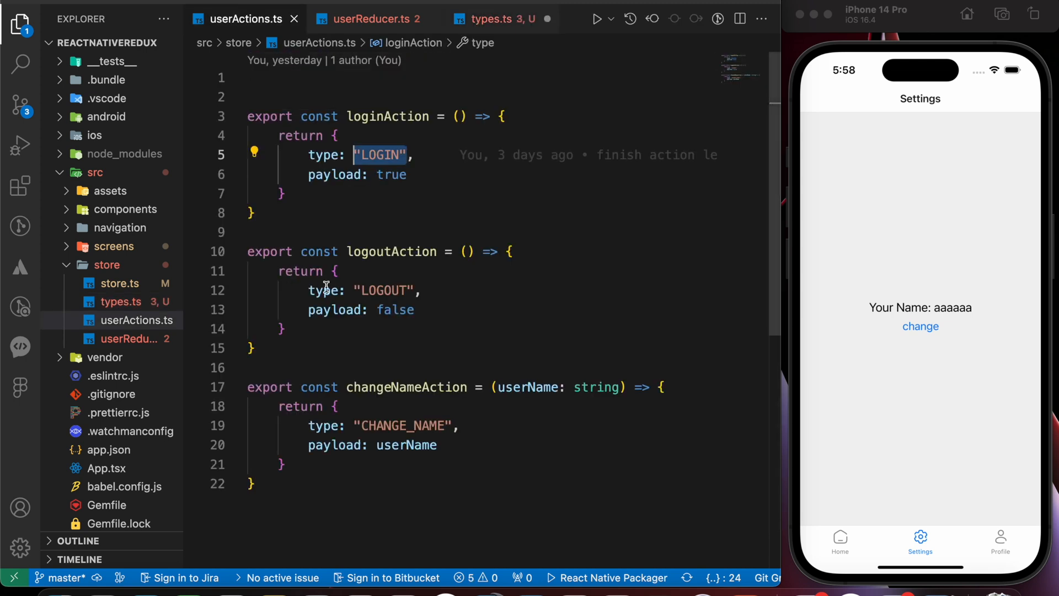
click(488, 18)
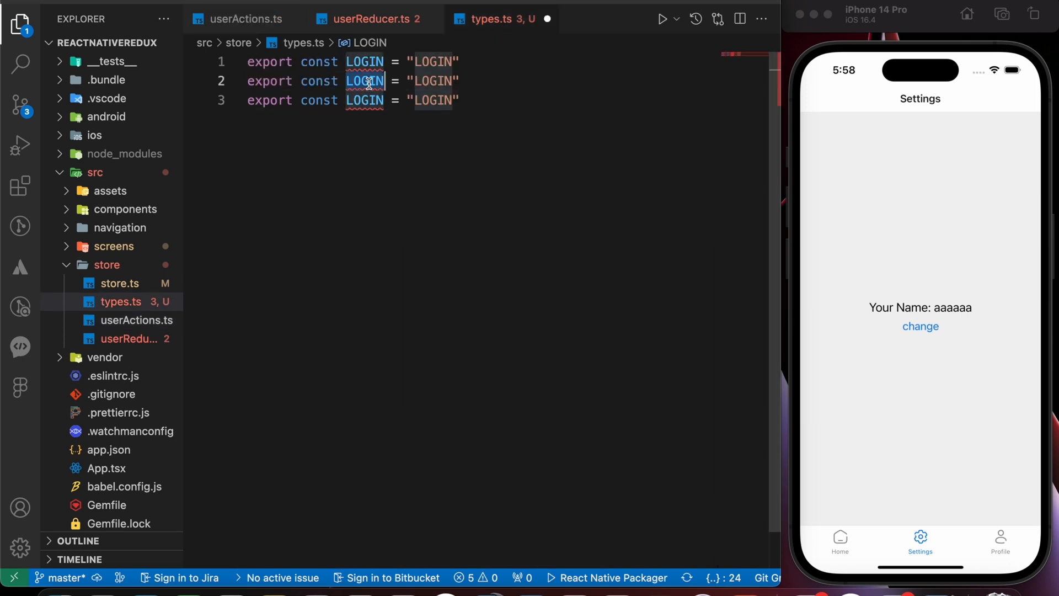
click(243, 19)
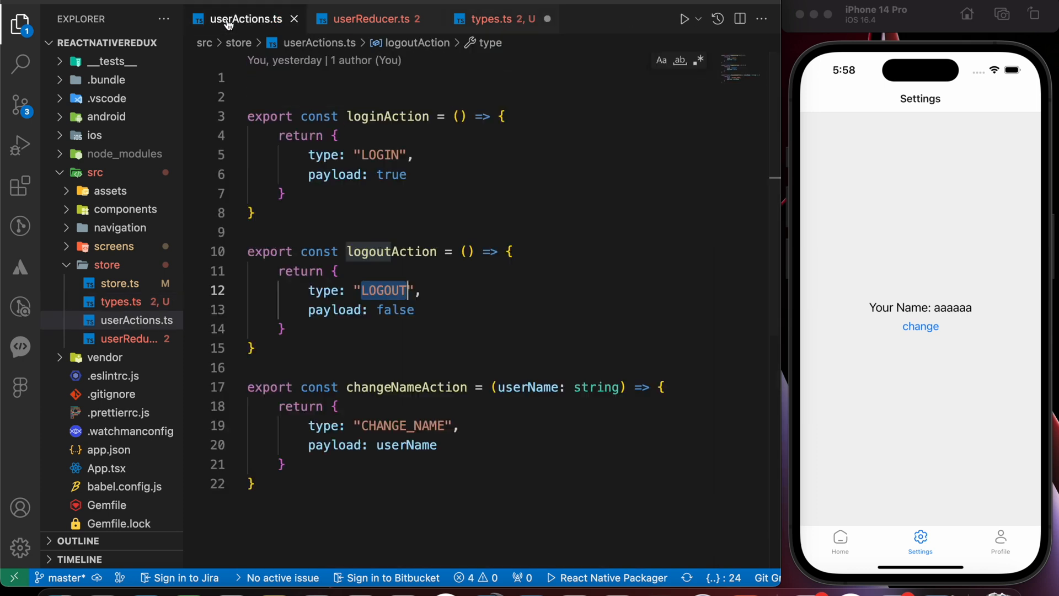
click(492, 18)
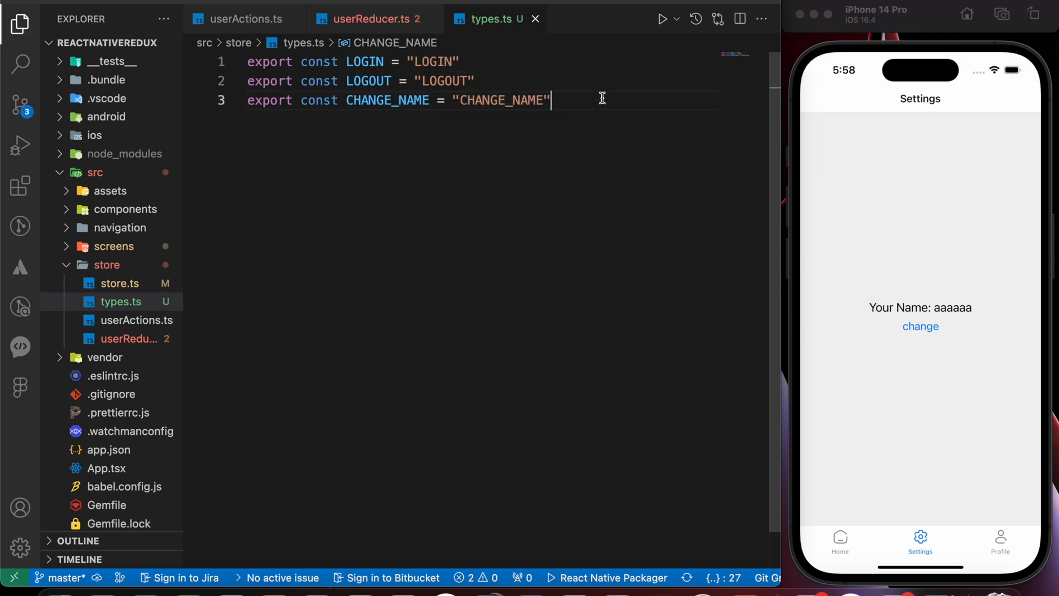
click(251, 19)
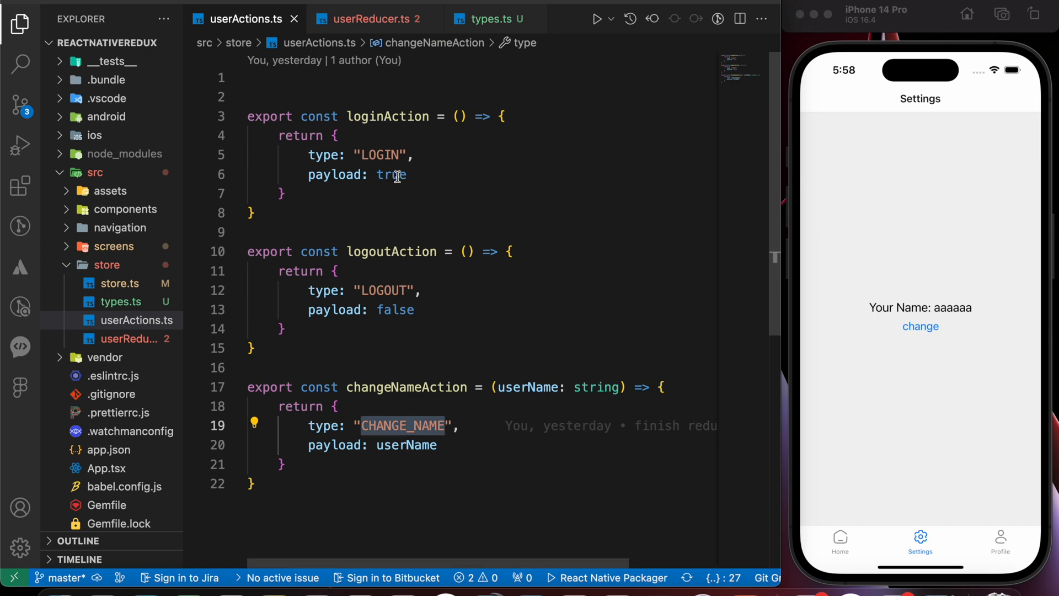
click(357, 19)
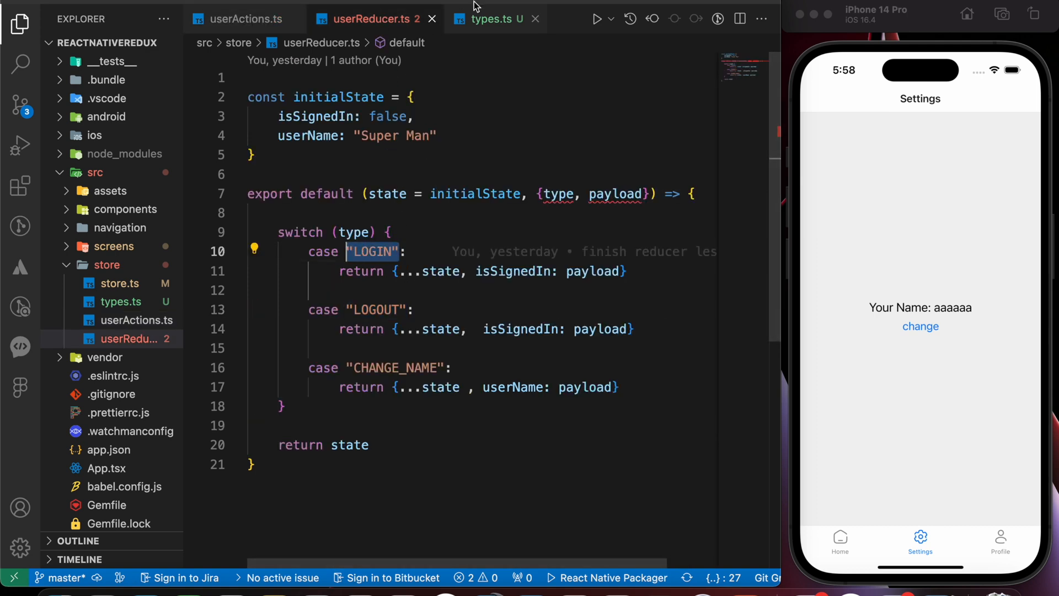
click(494, 19)
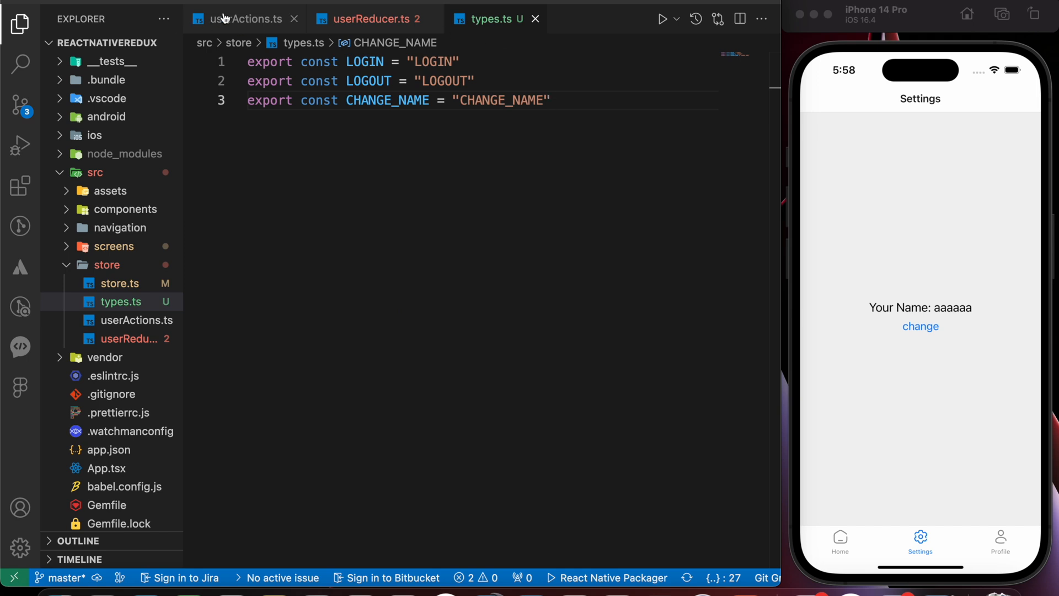
- In userActions.ts import LOGIN, CHANGE_NAME and LOGOUT from ./types and use them as the action types
click(242, 18)
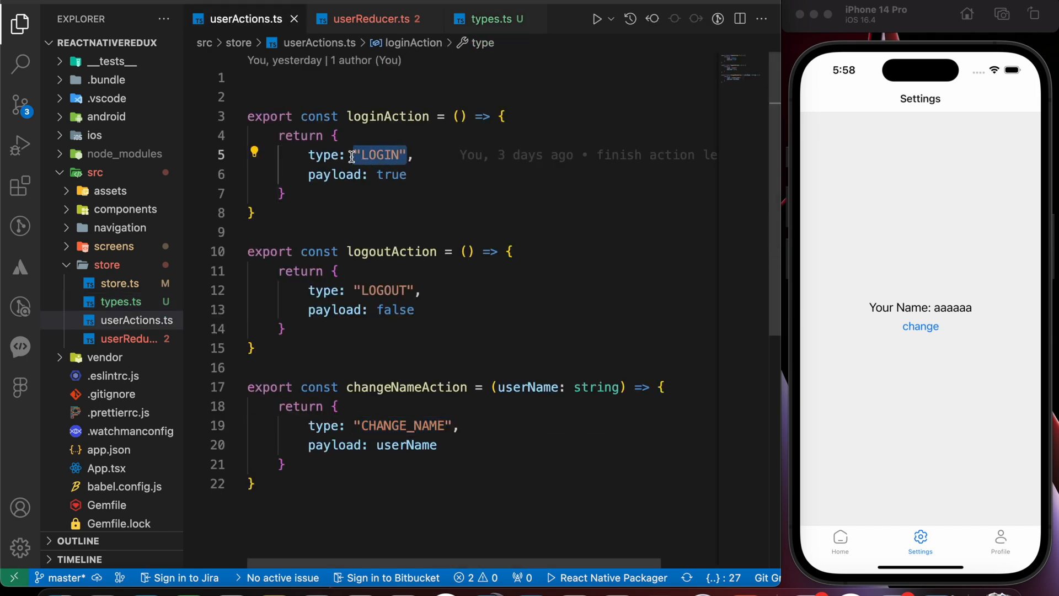
text(LO)
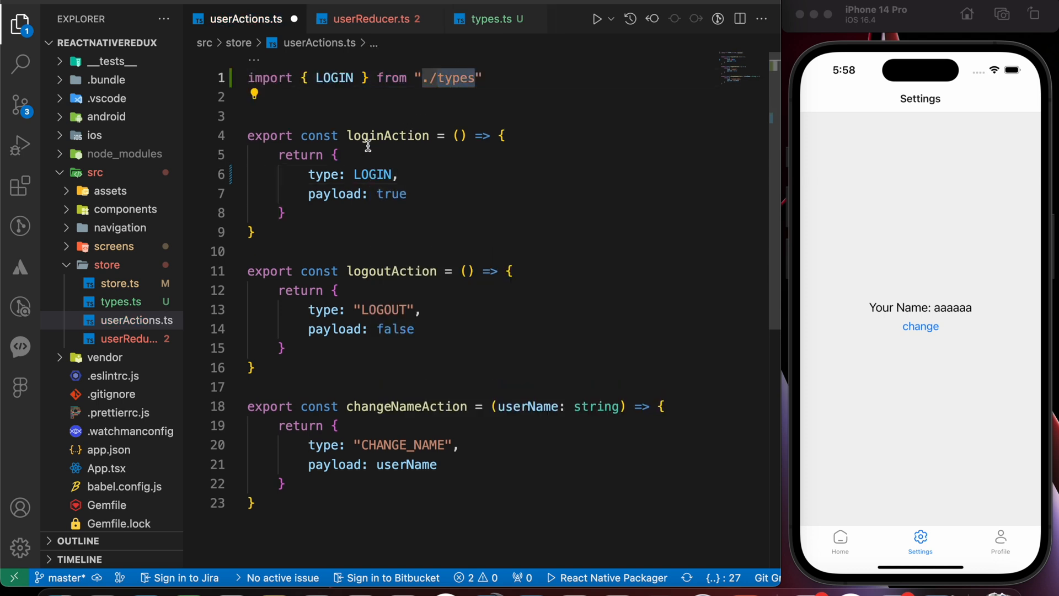
text(, CHANGE_NAME ,)
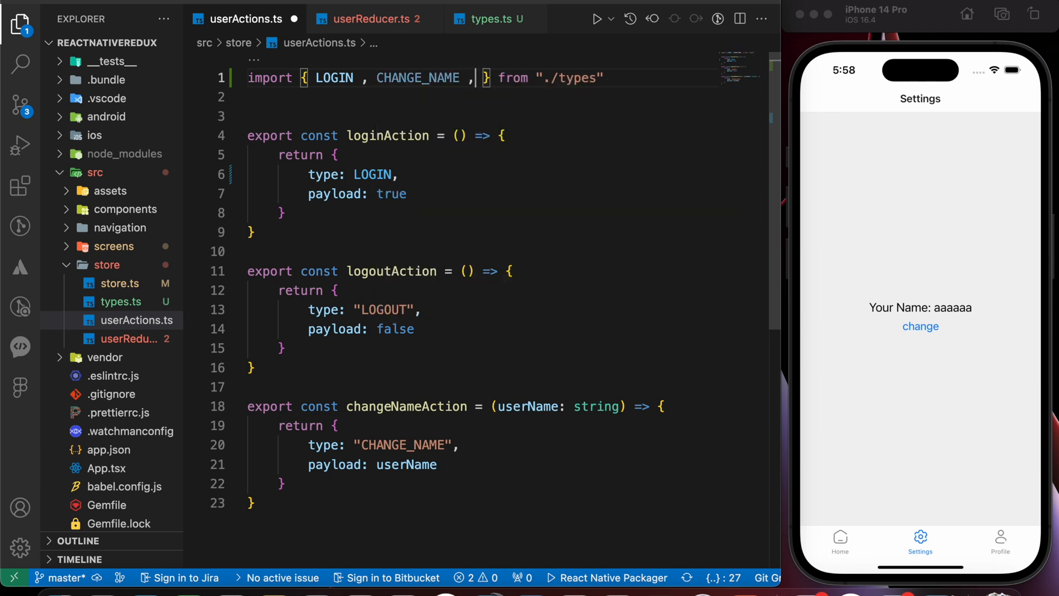
text(LOGOUT)
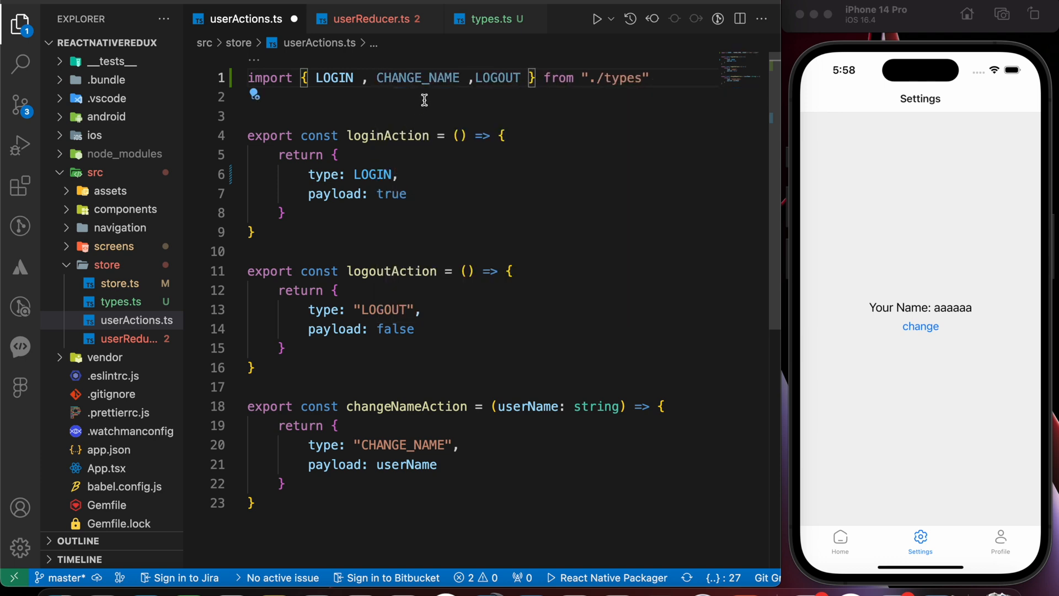
double_click(381, 308)
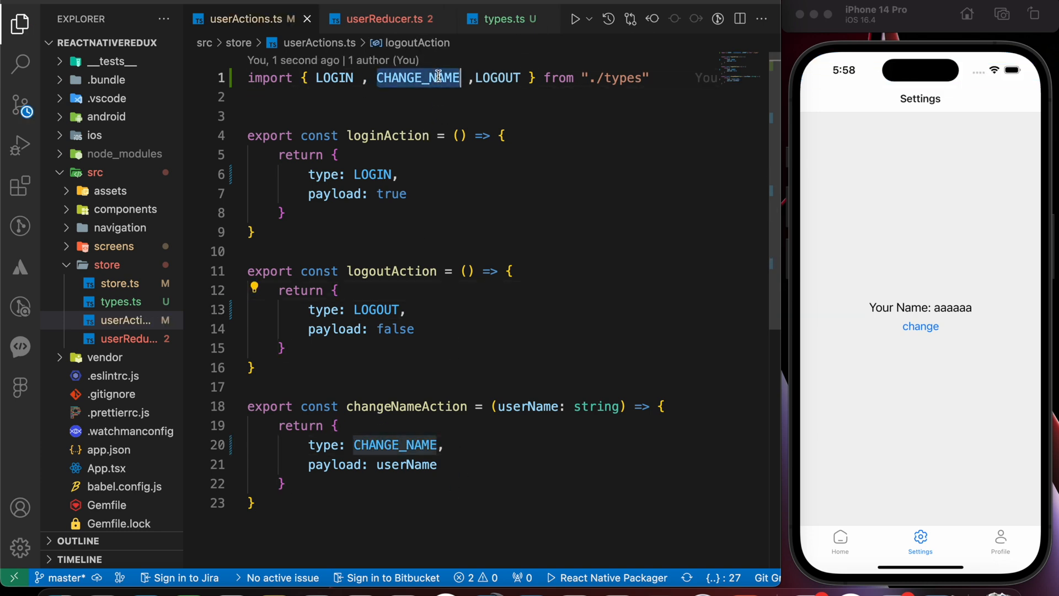
click(377, 19)
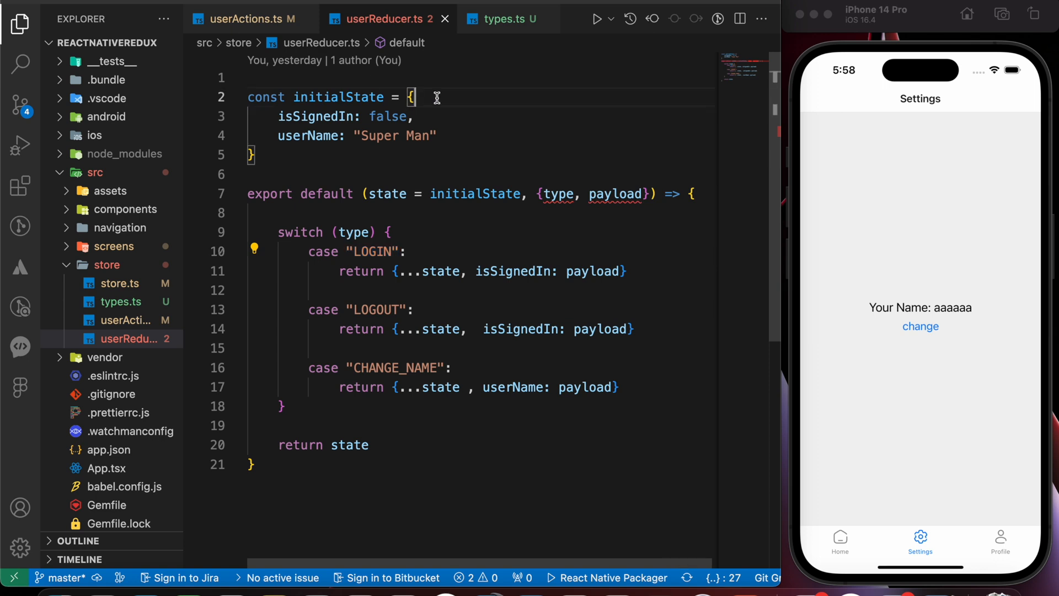
- In userReducer.ts import LOGIN, CHANGE_NAME and LOGOUT from ./types and switch on them
text(import { LOGIN , CHANGE_NAME ,LOGOUT } from "./types")
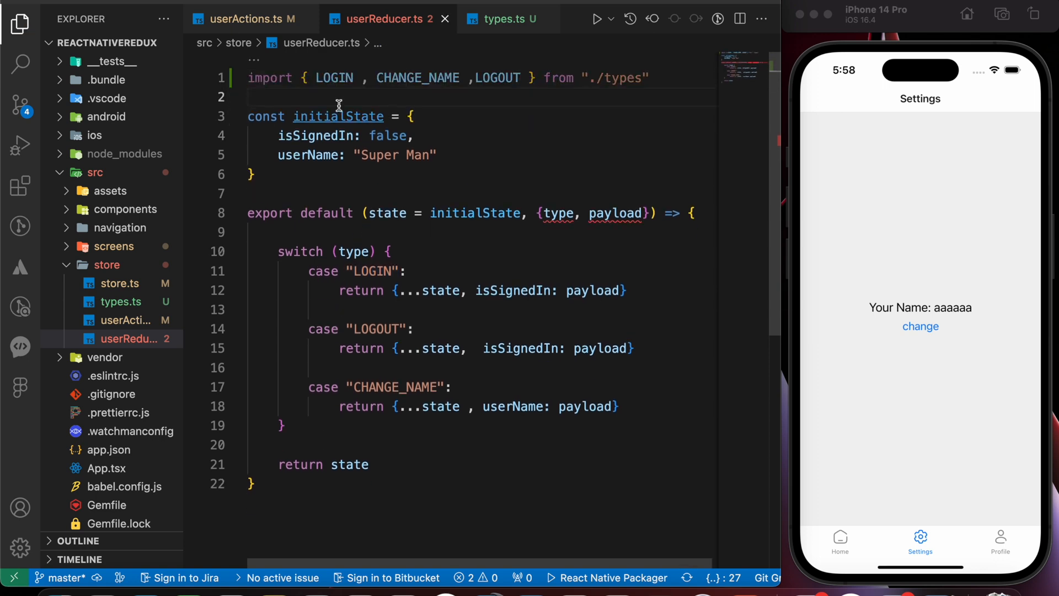
double_click(371, 271)
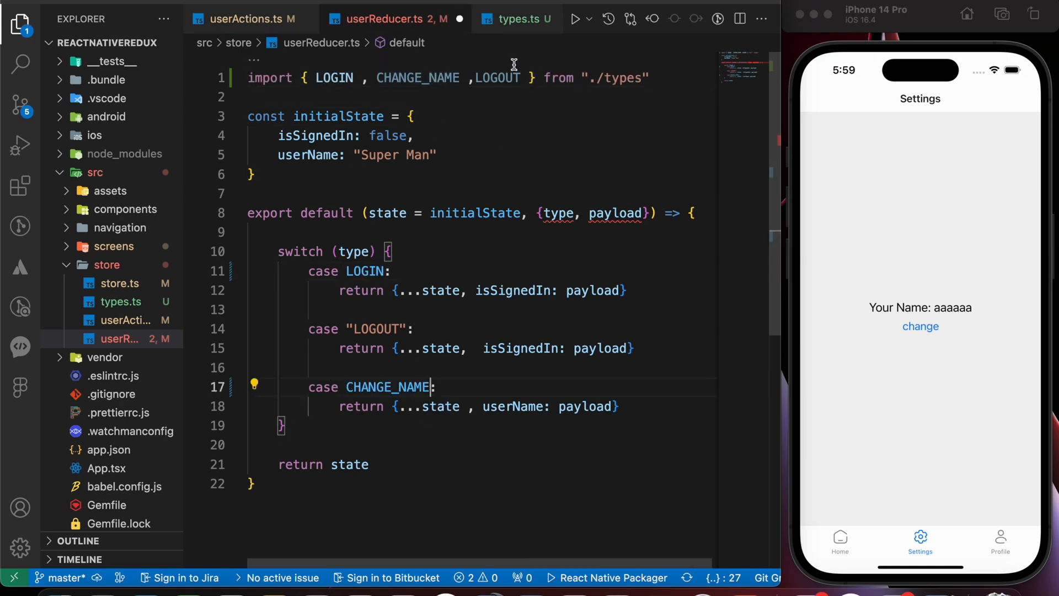
double_click(388, 328)
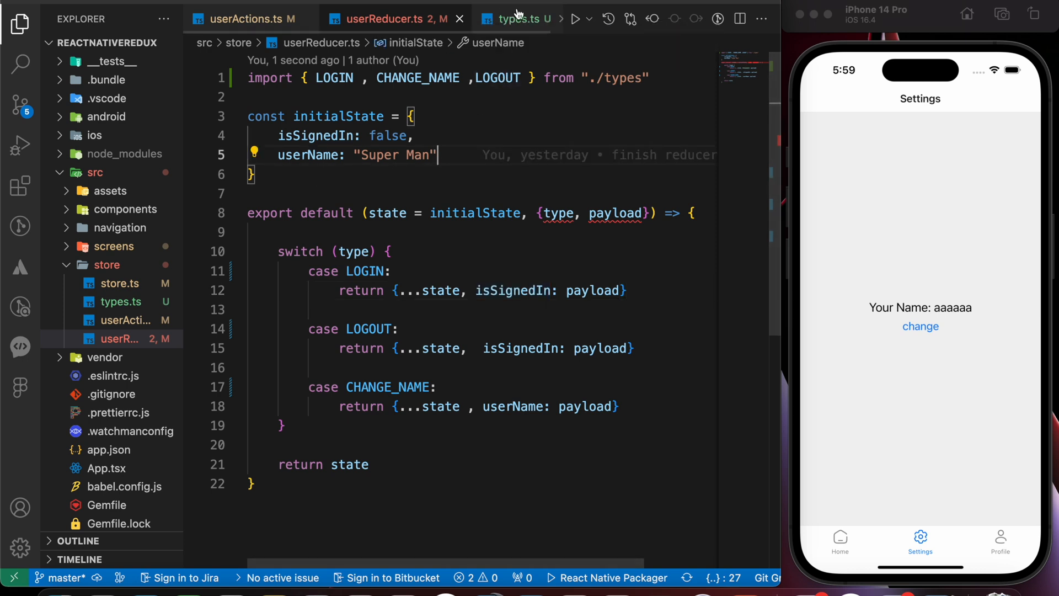
- Close the userActions, userReducer and types tabs
click(522, 19)
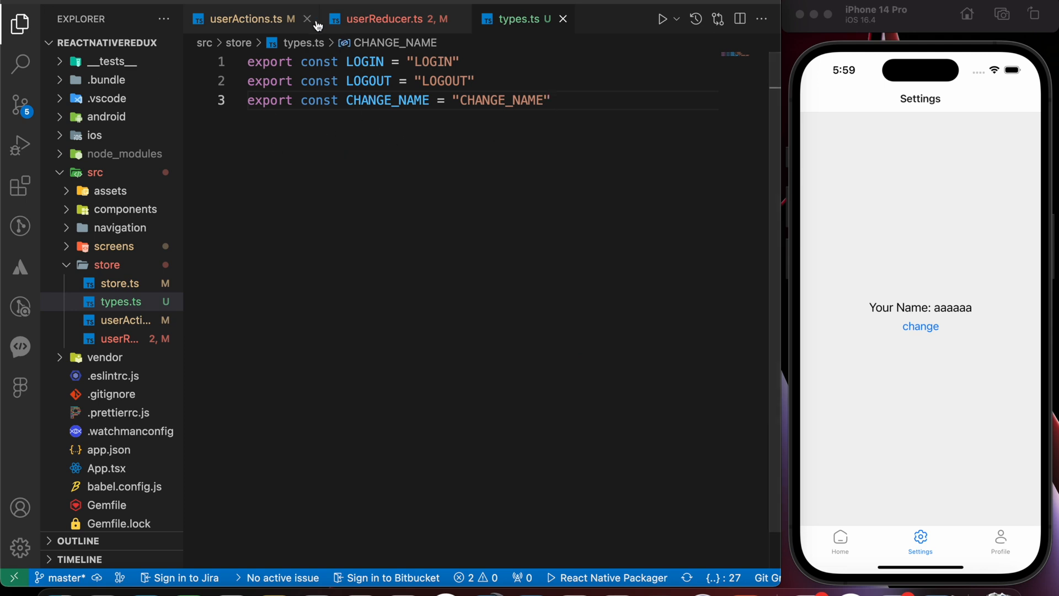
click(307, 19)
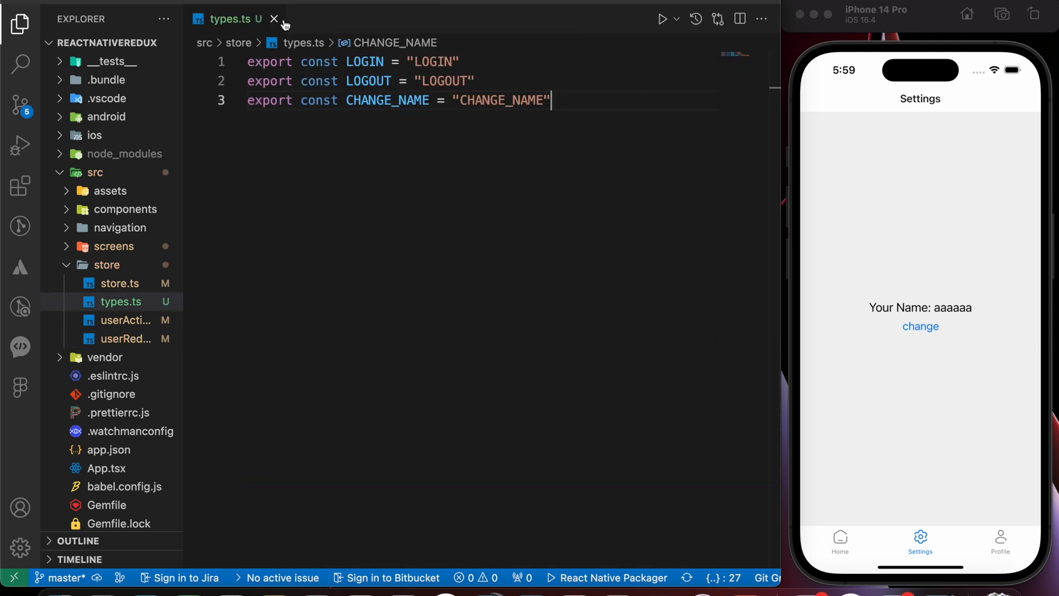
click(275, 19)
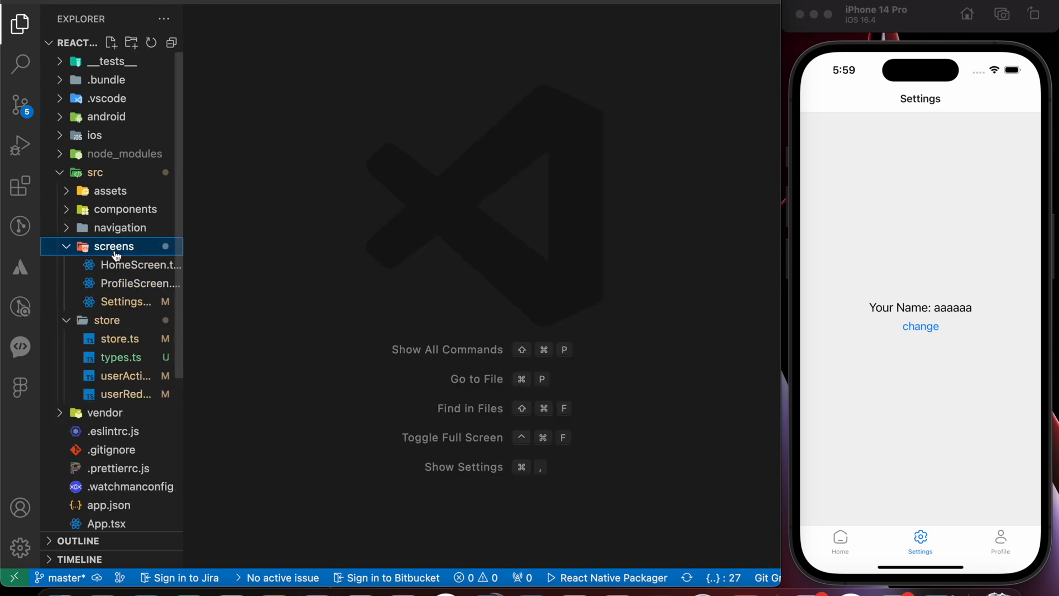
- In SettingsScreen.tsx check whether state.userData offers property suggestions
click(122, 301)
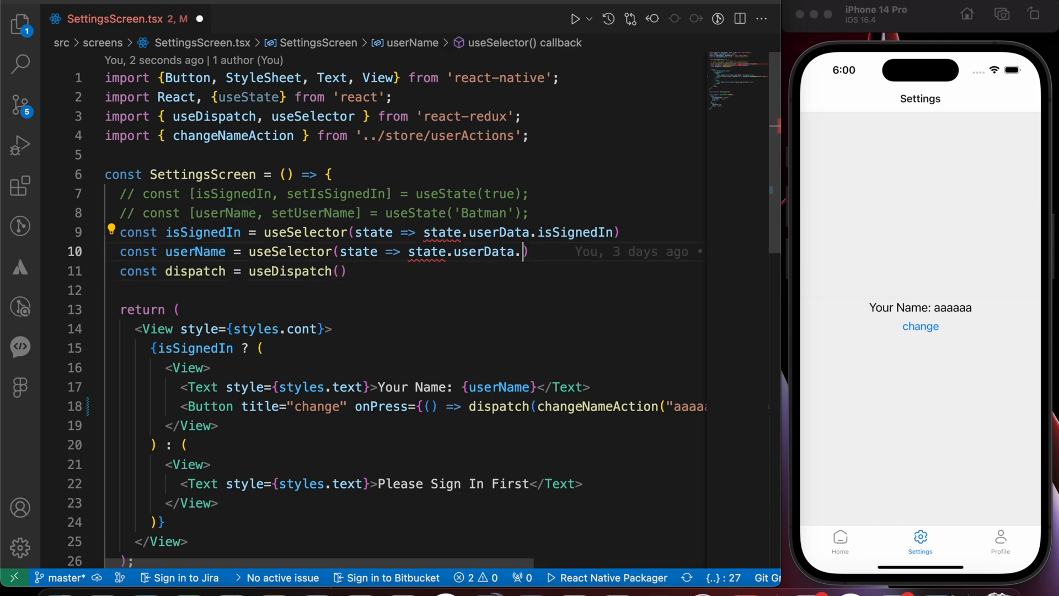
text(.)
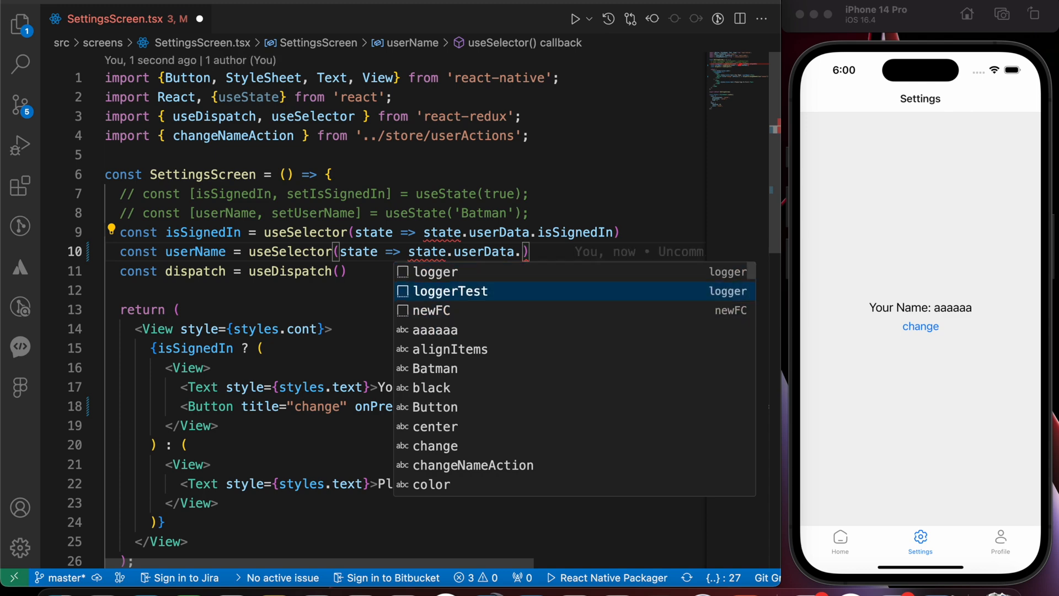
mouse_move(451, 271)
text(userNam)
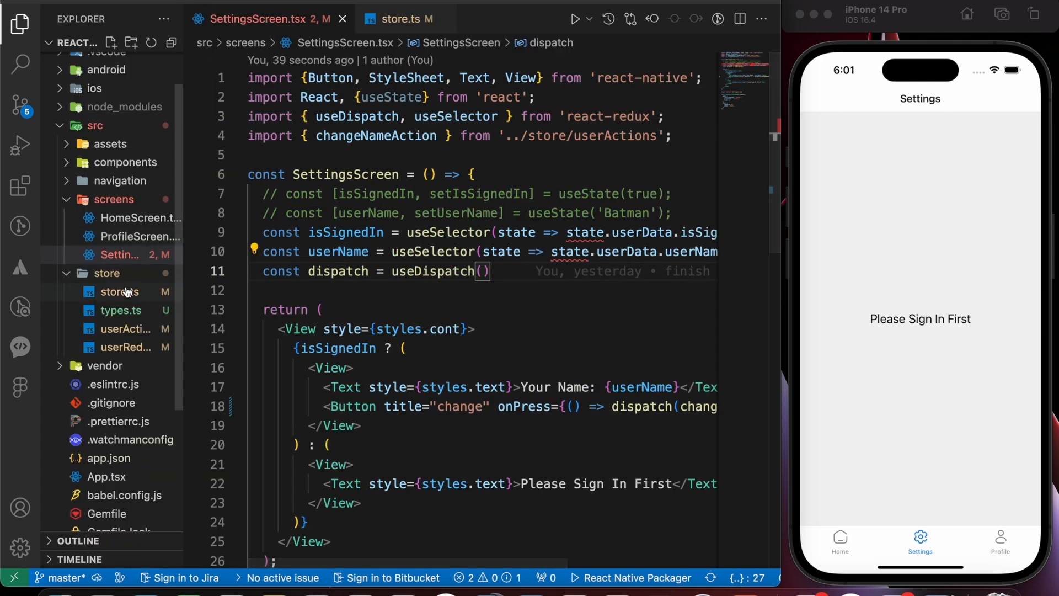
- In store.ts add export type RootState = ReturnType<typeof rootReducer>; and return to SettingsScreen
click(120, 292)
text(export )
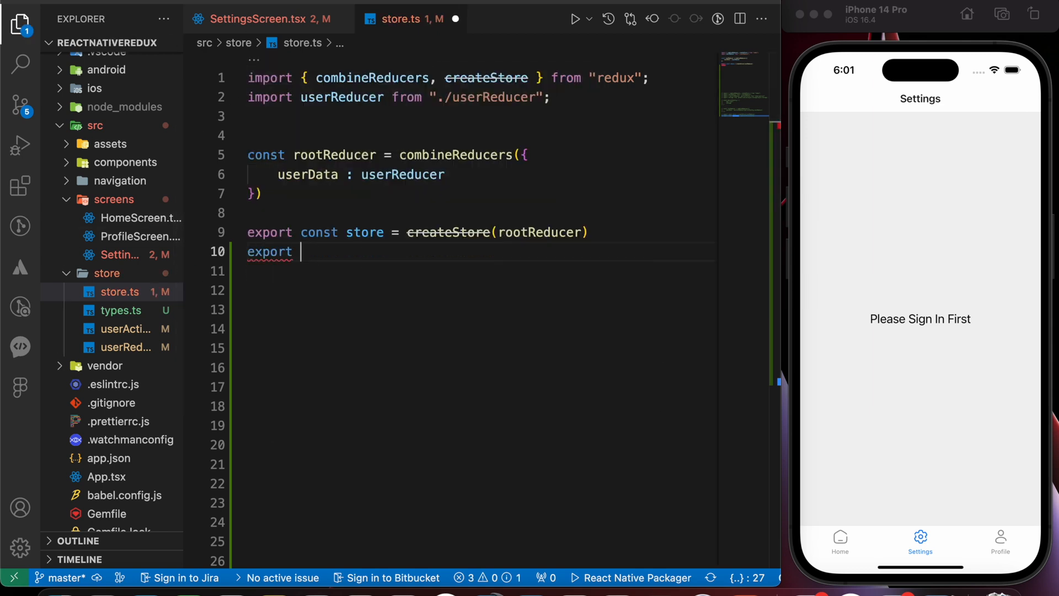
text(type)
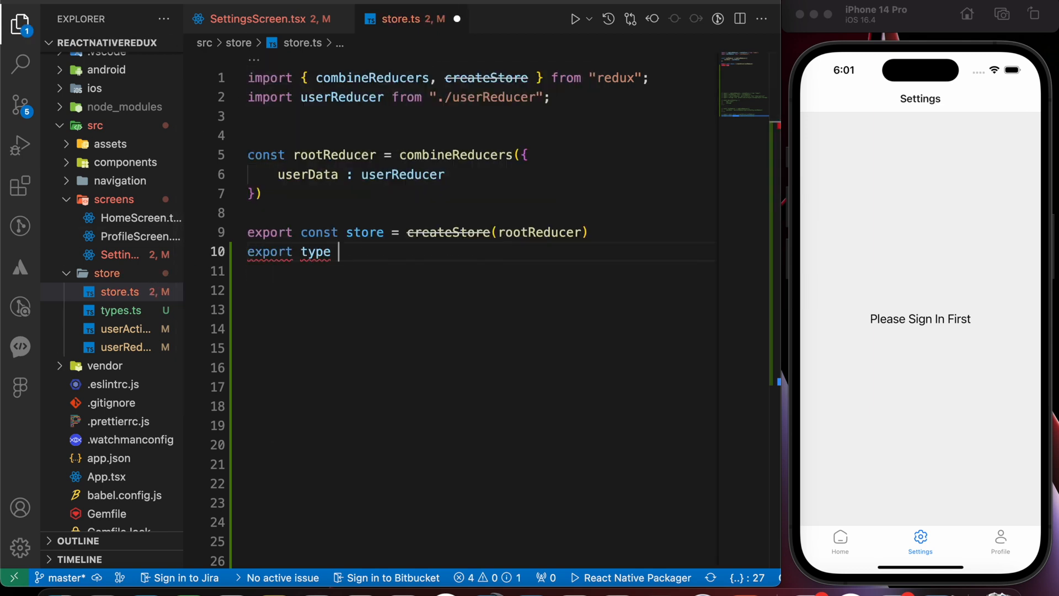
text(RootState = Re)
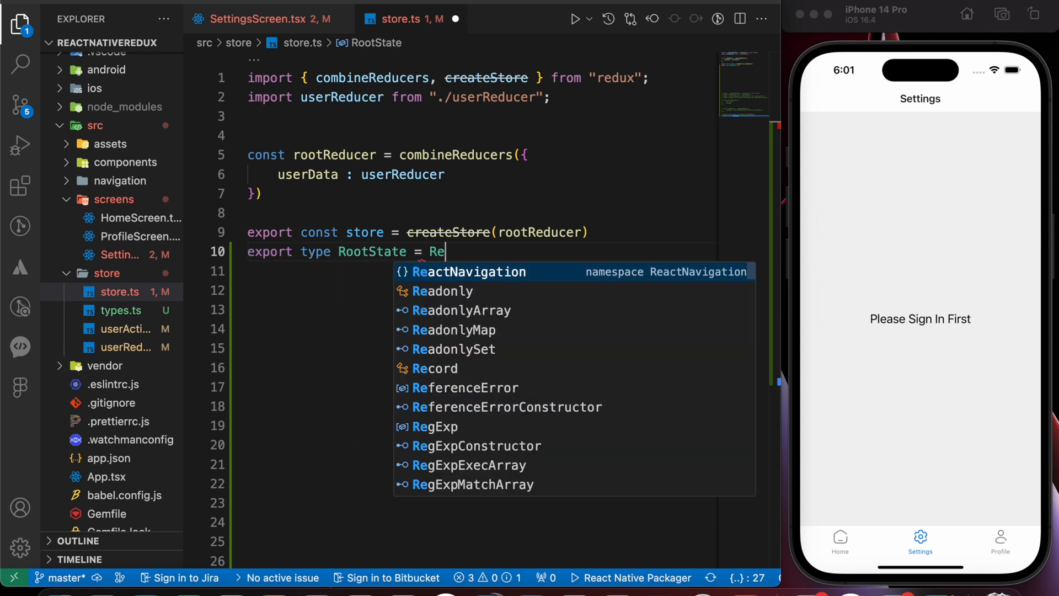
text(turnType)
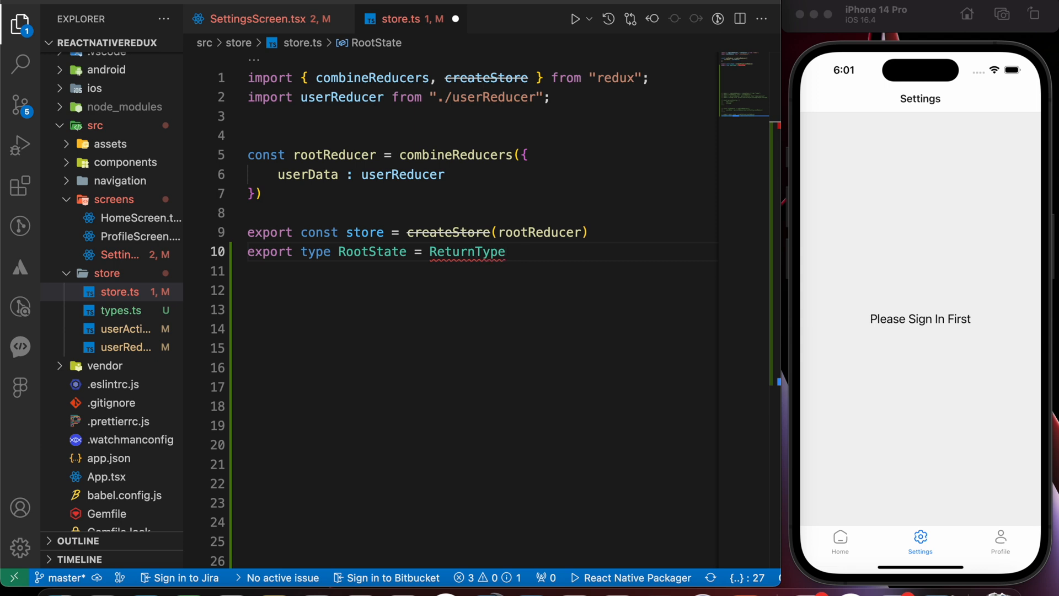
text(<typeof rootReducer)
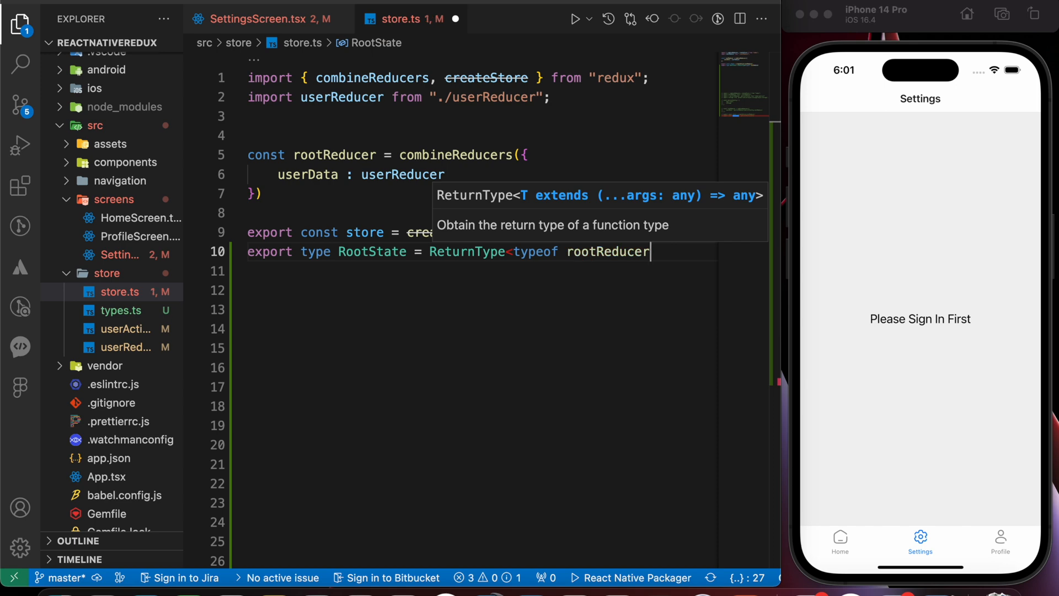
text(>;)
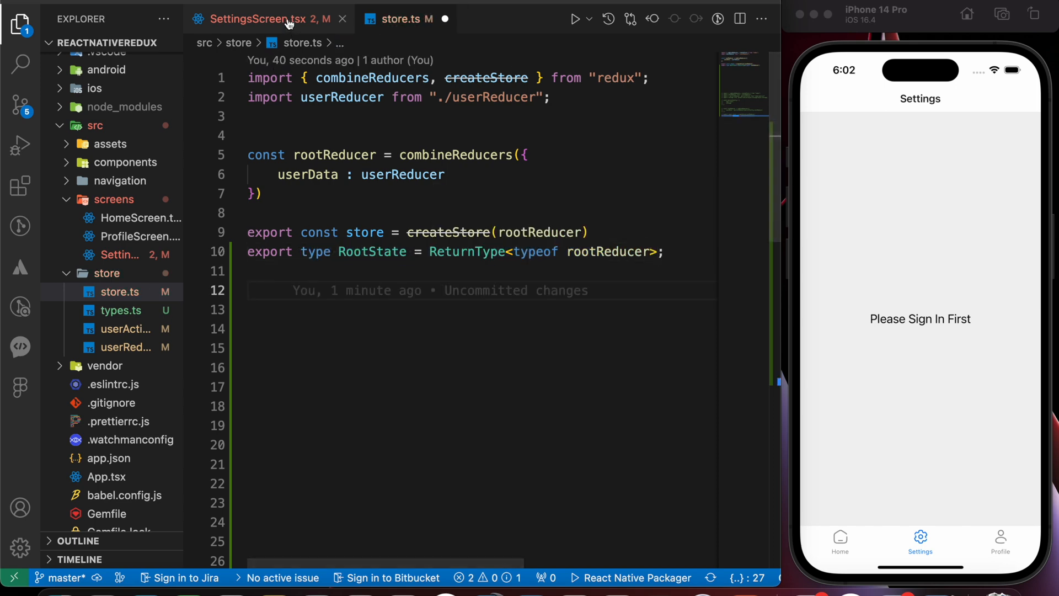
click(260, 19)
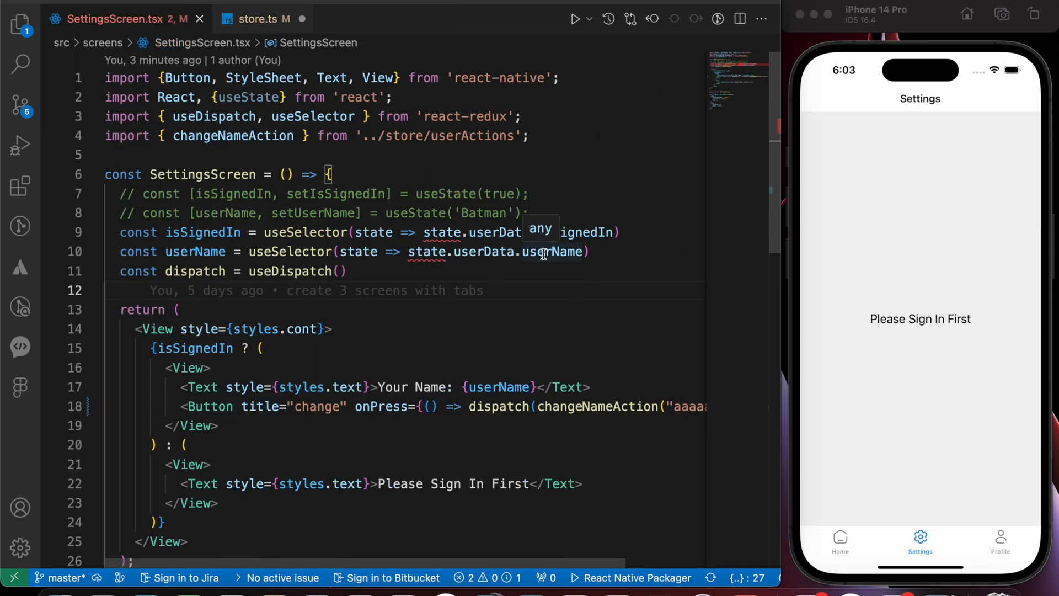
- Type the isSignedIn selector's state as RootState with the auto-import and pick isSignedIn from IntelliSense
click(255, 19)
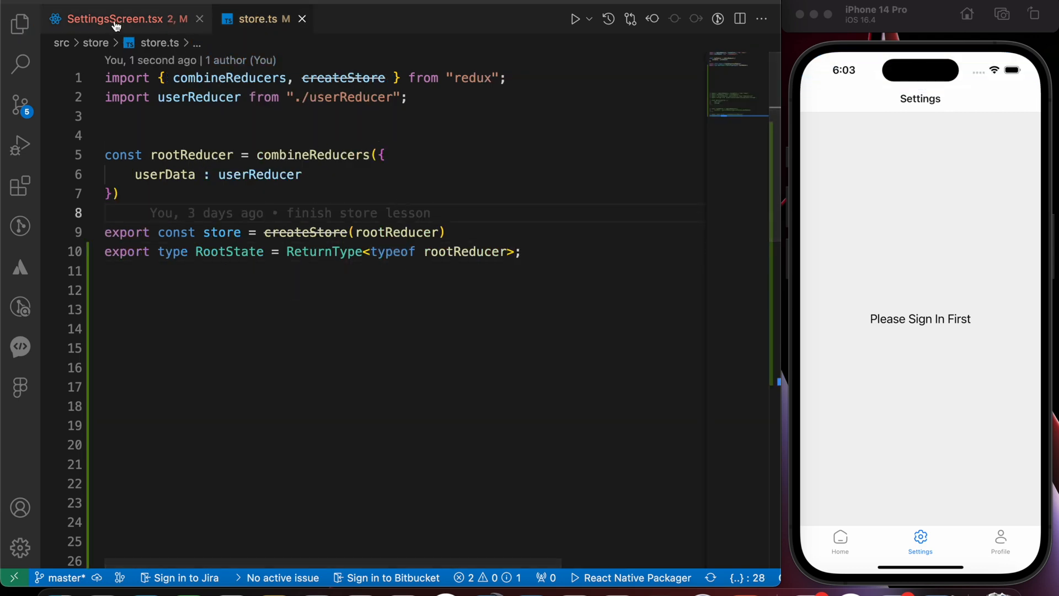
click(108, 19)
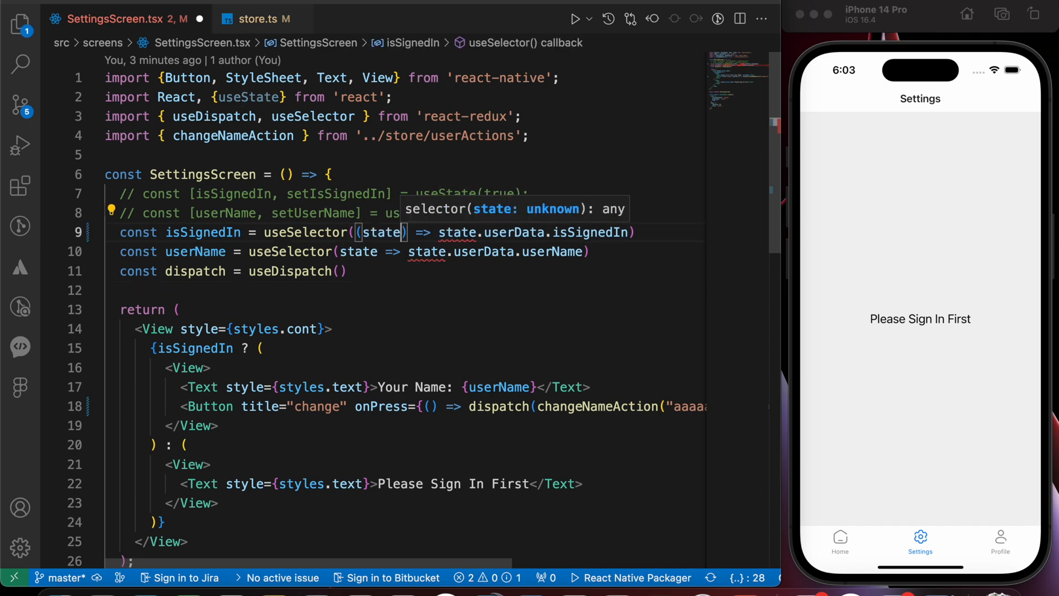
text(: rootState)
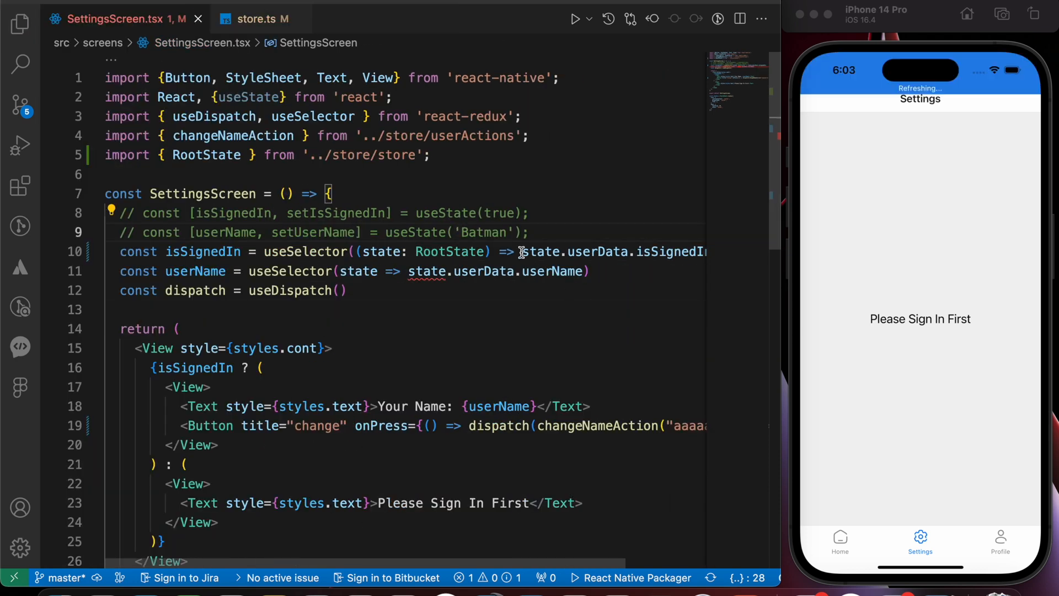
double_click(572, 251)
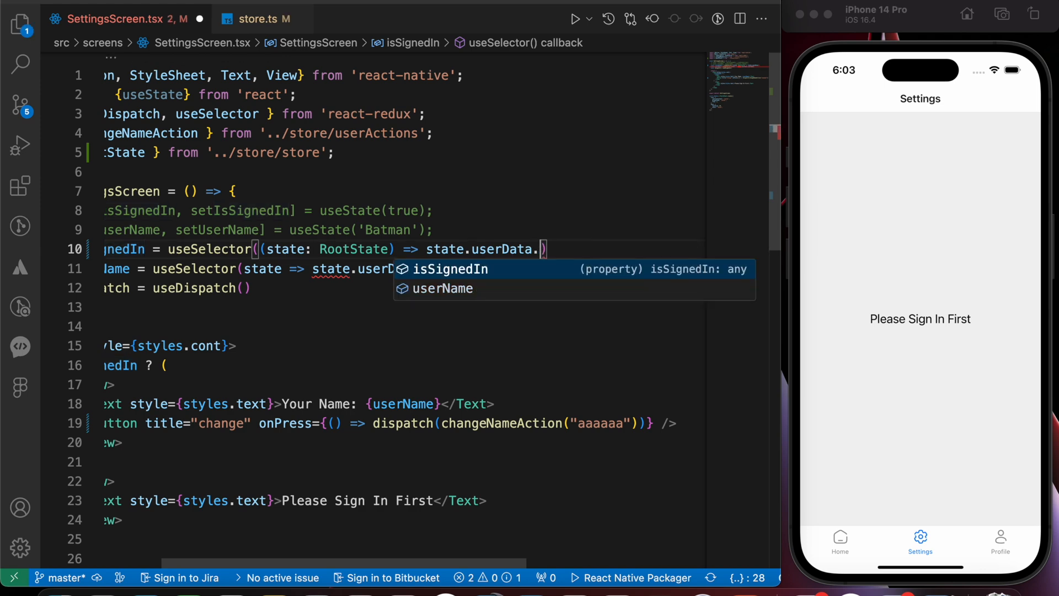
key(Down)
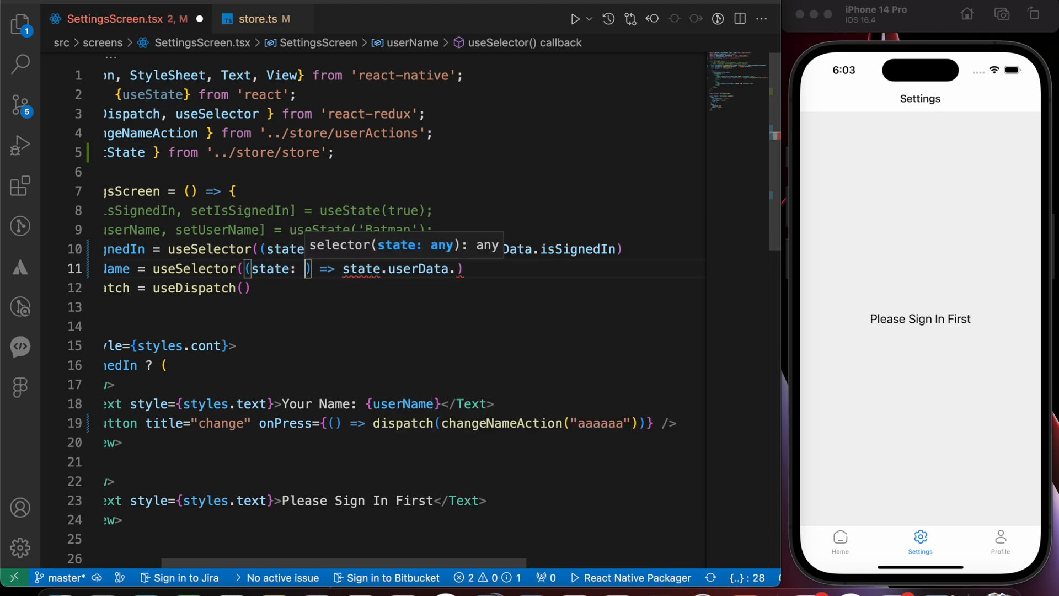
- Type the second selector's state as RootState and pick userName from the suggestions
text(RootState)
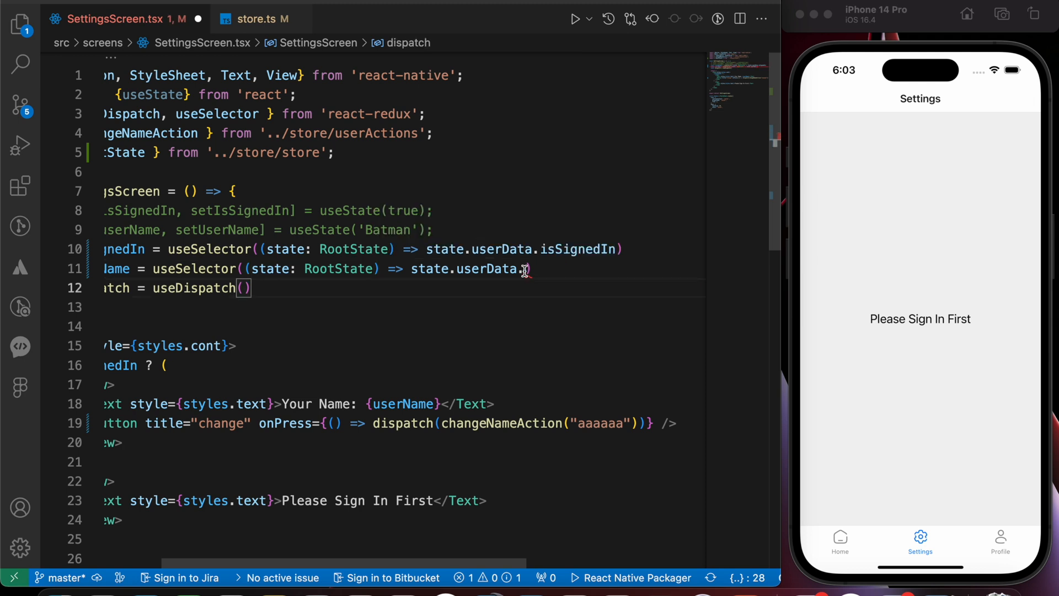
text(.)
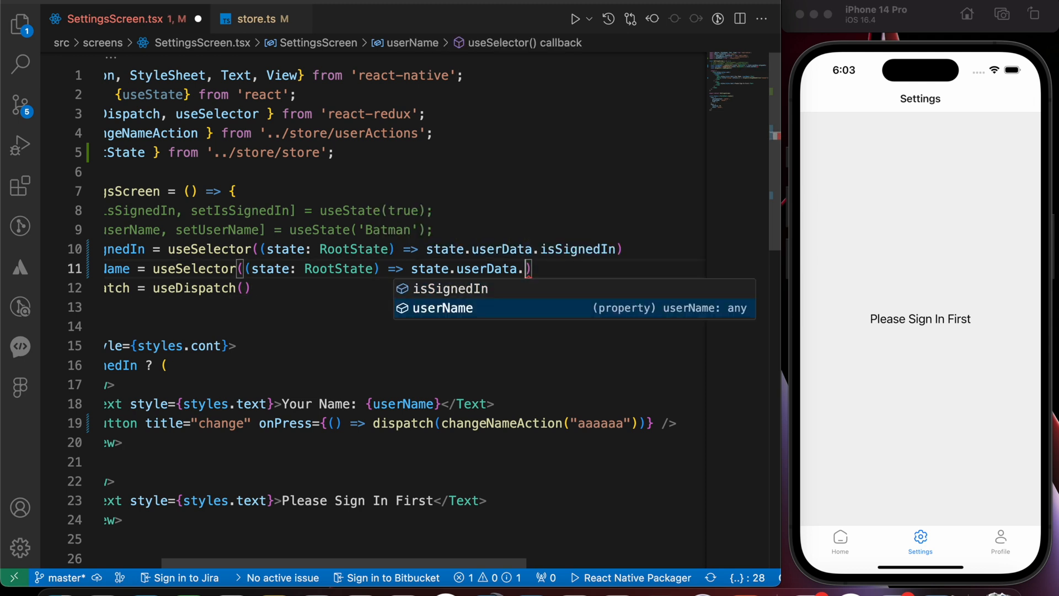
click(443, 308)
text(const)
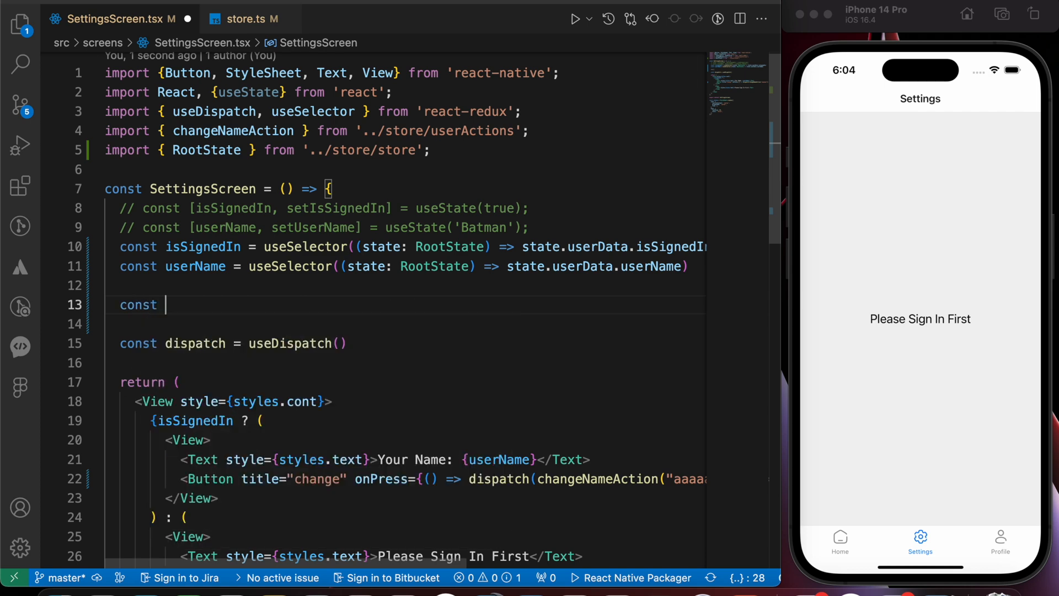
- Add const {isSignedIn, userName} = useSelector((state: RootState) => state.userData), commenting out the old selectors
text({} =)
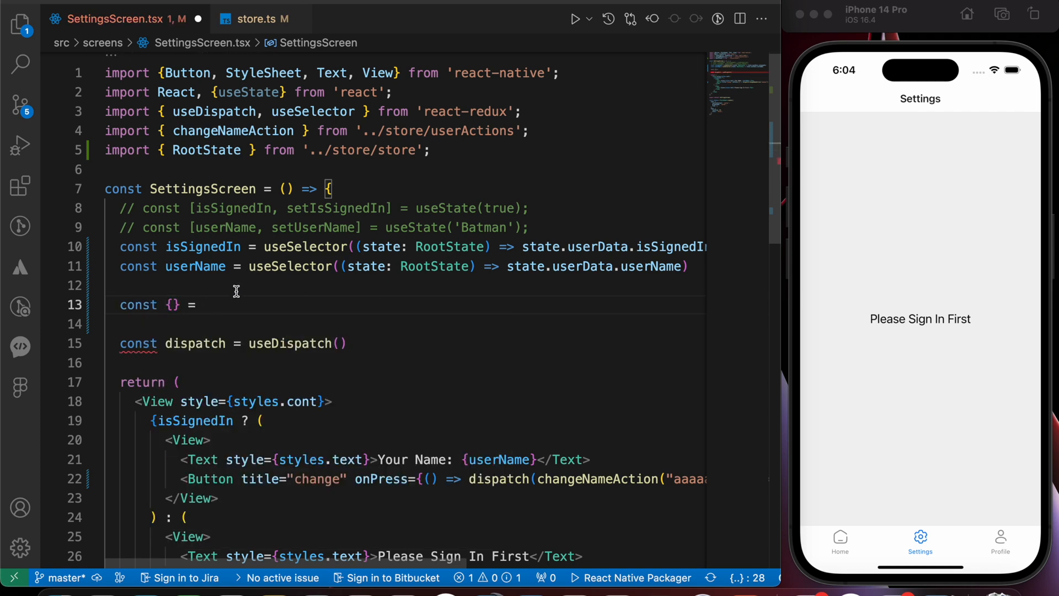
text(useSelector()
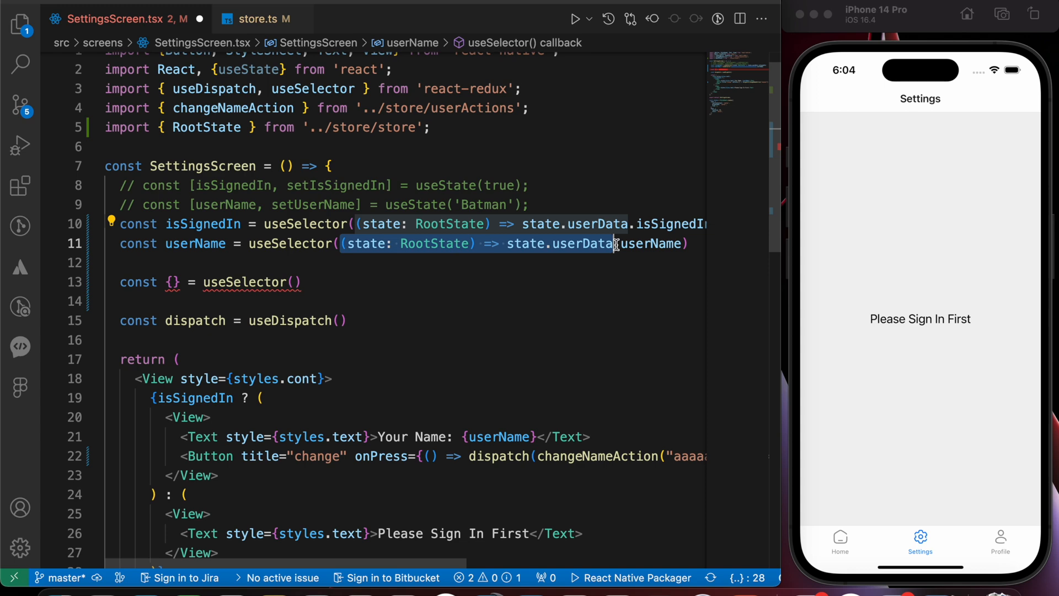
text((state: RootState) => state.userData)
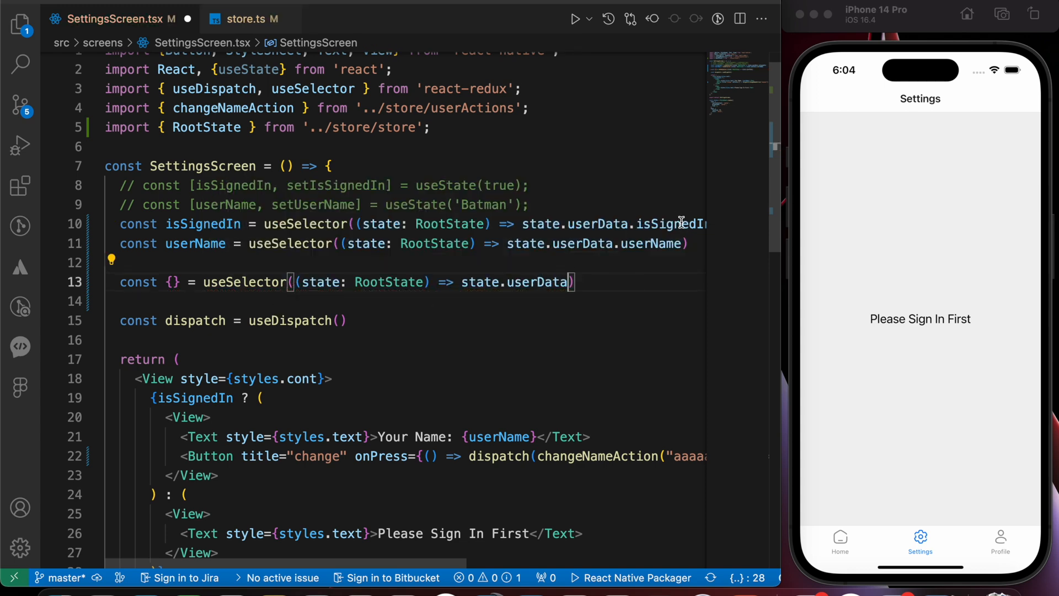
double_click(538, 282)
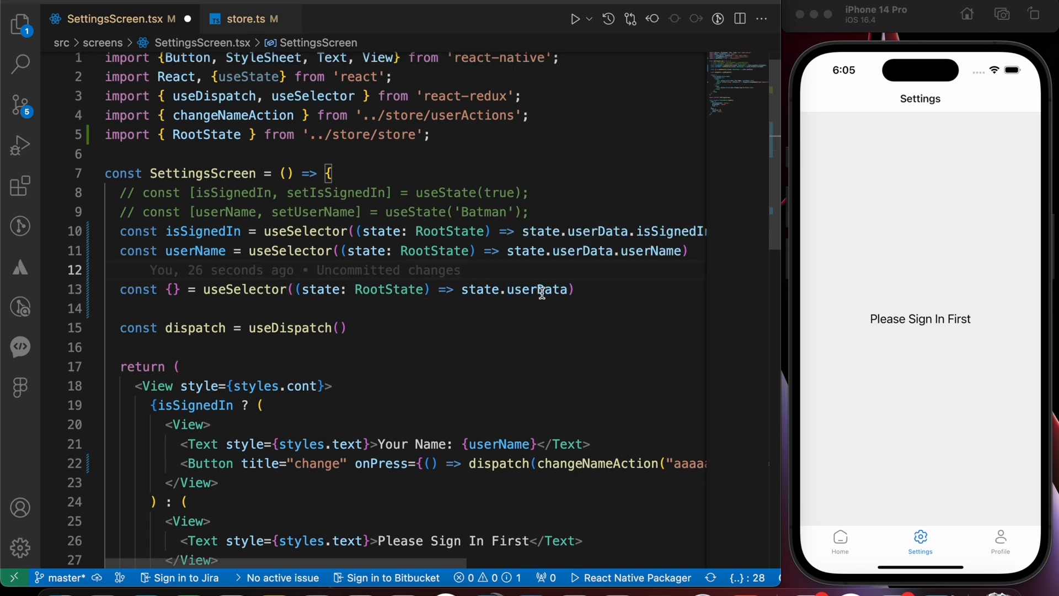
click(170, 289)
text(isSignedIn, )
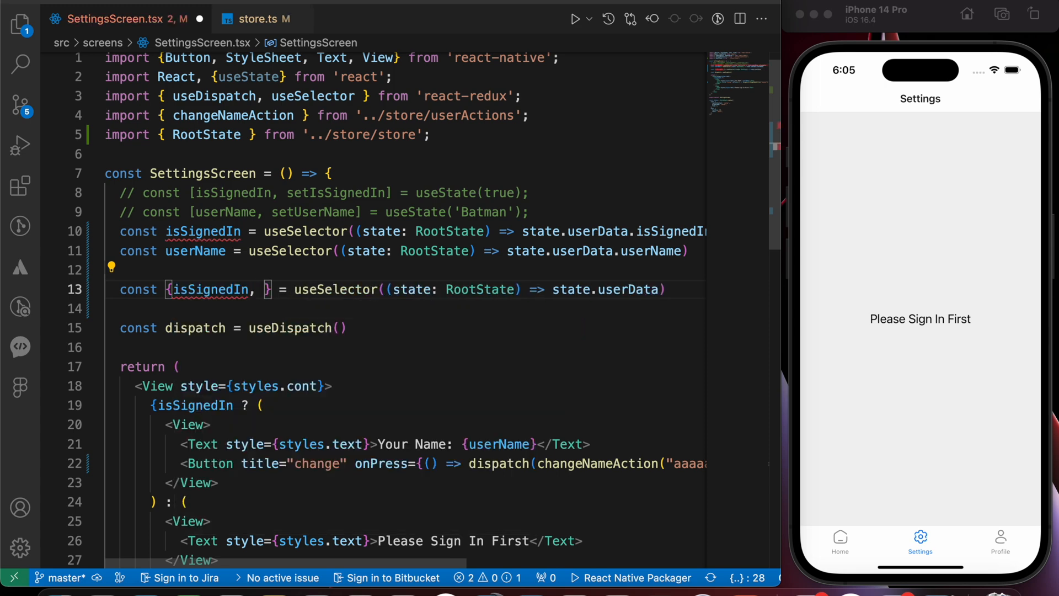
text(userName)
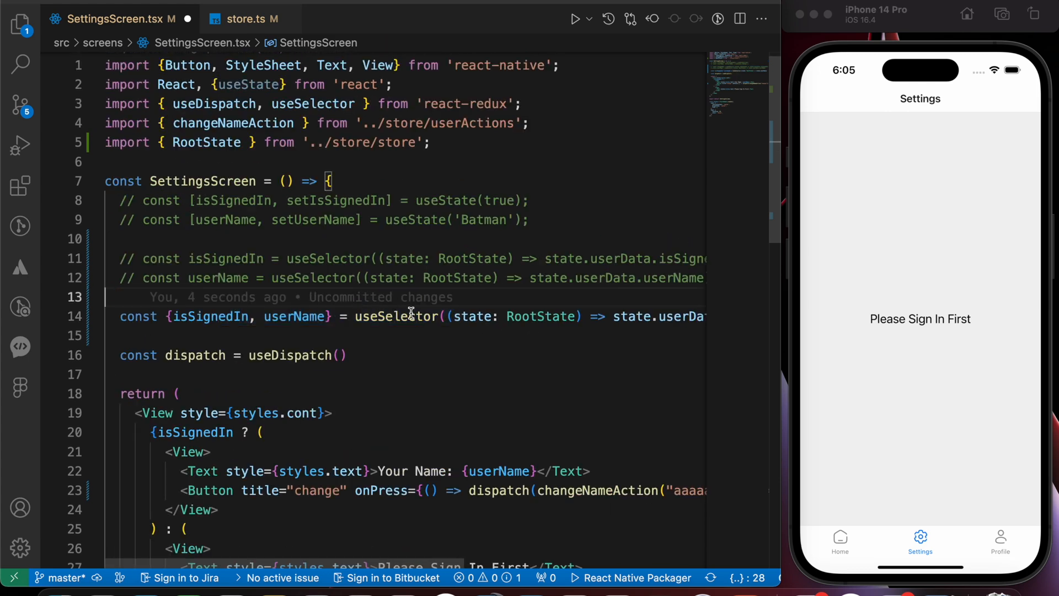
- In the simulator log in from Home, then change the name so Settings shows aaaaaa
click(840, 540)
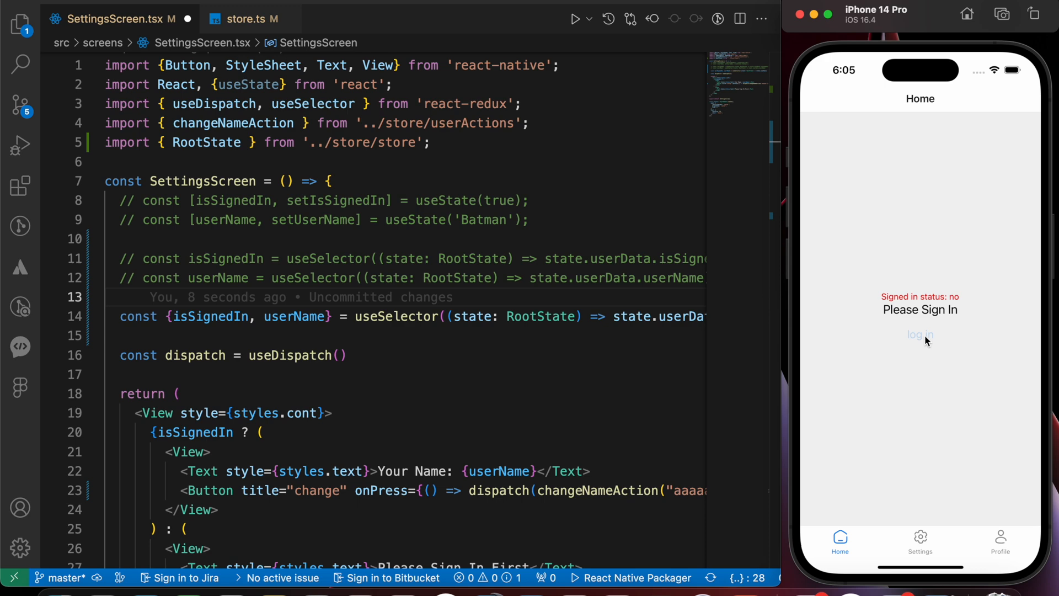
click(919, 541)
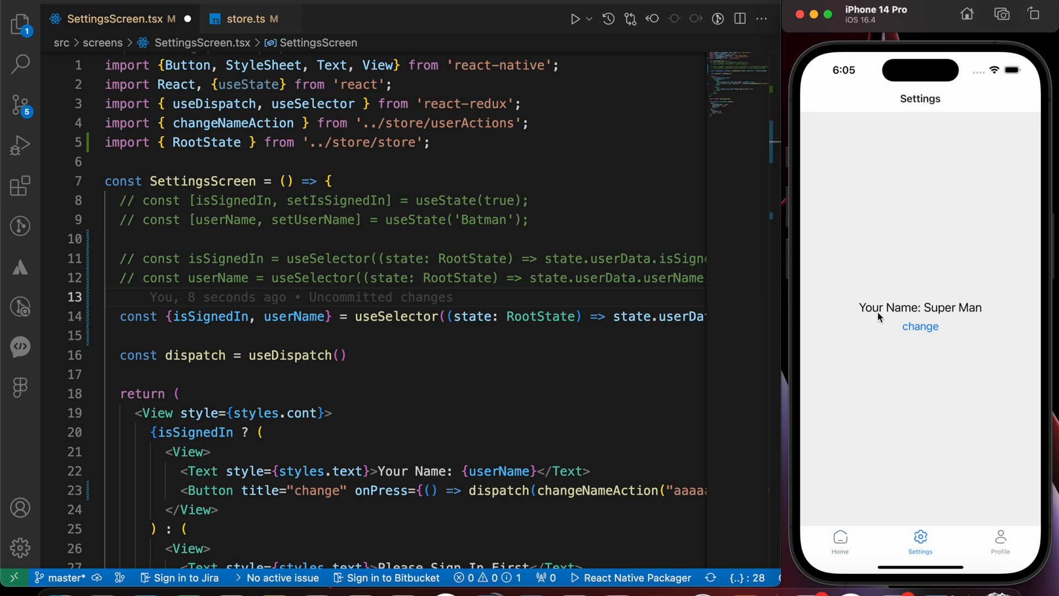
click(920, 327)
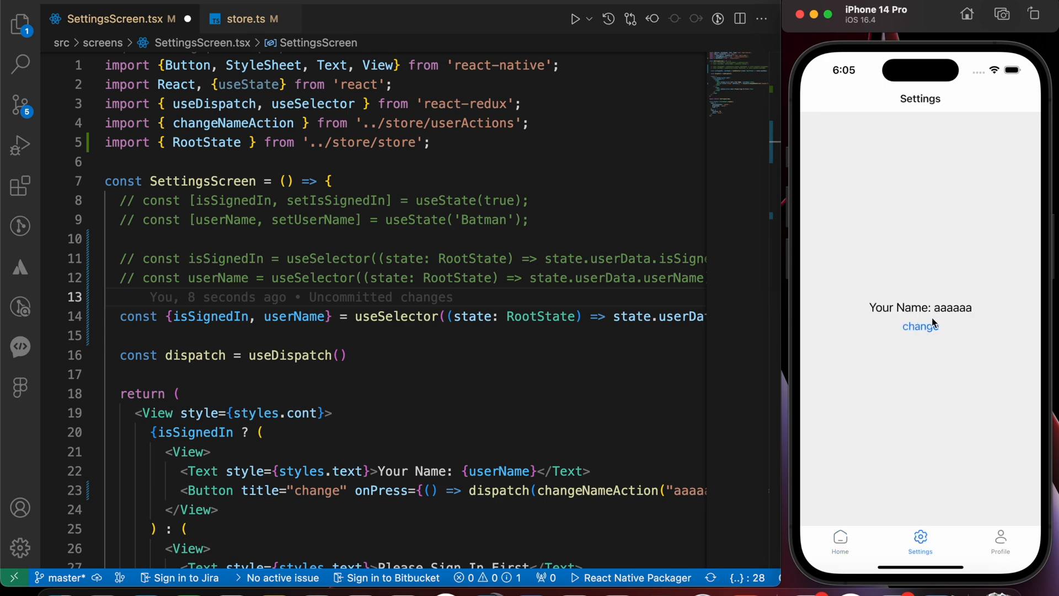